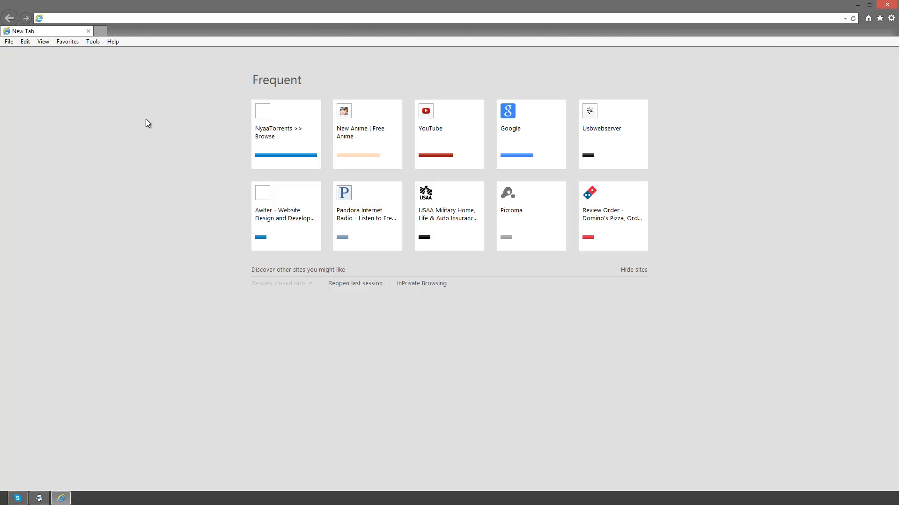
mouse_move(286, 133)
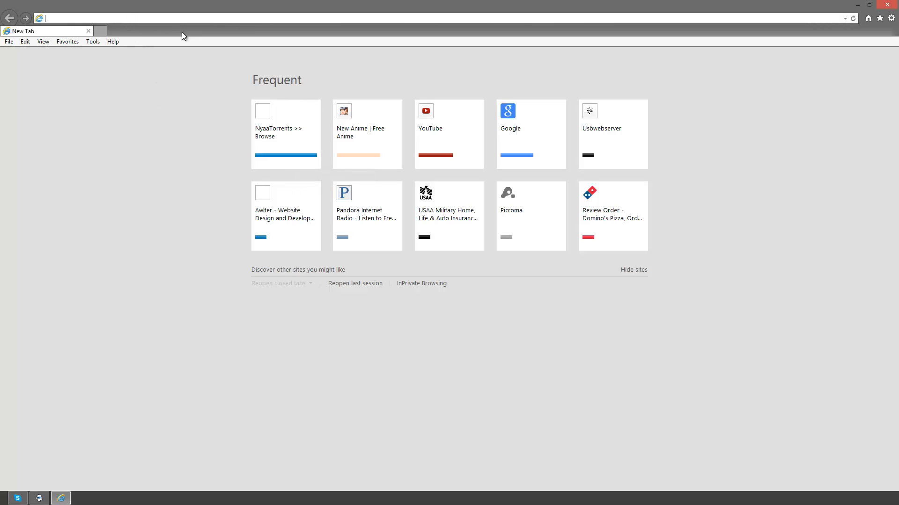
mouse_move(157, 112)
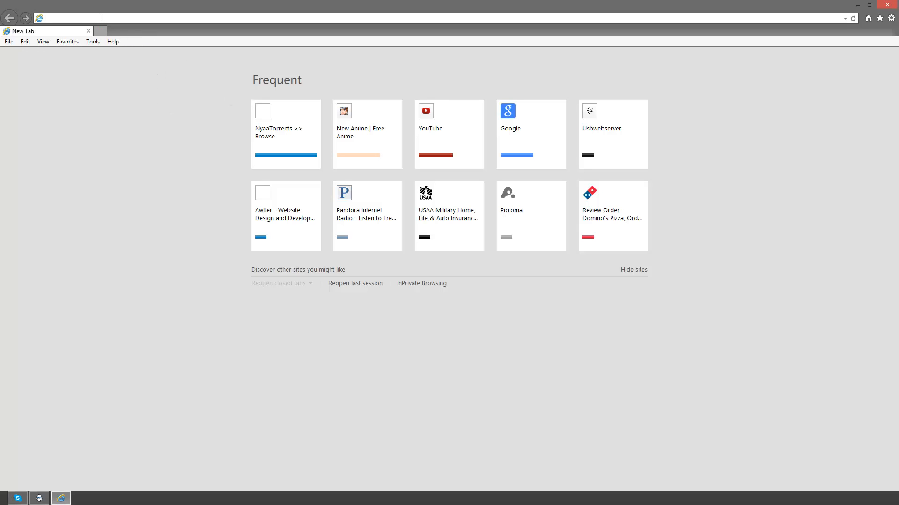
Step: Load usbwebserver.net from the address bar and switch the site to its English version
text(usbwebserver.net/)
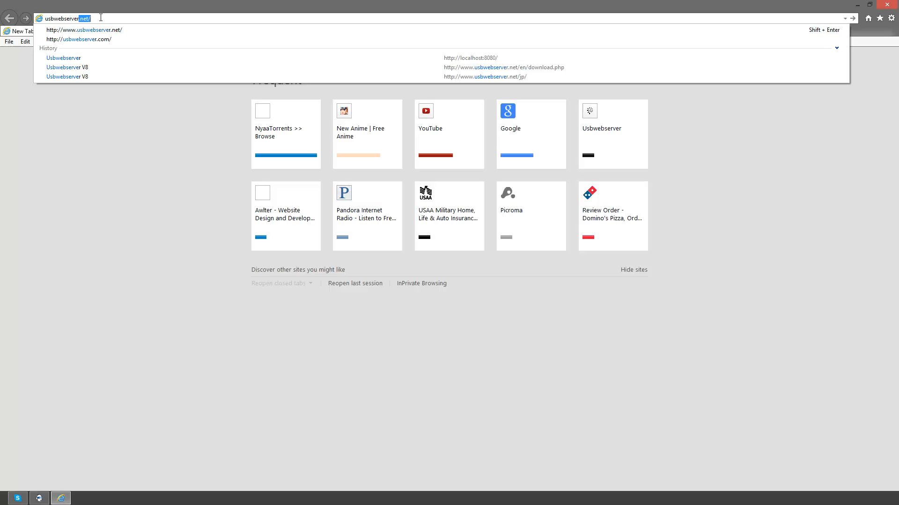
click(484, 75)
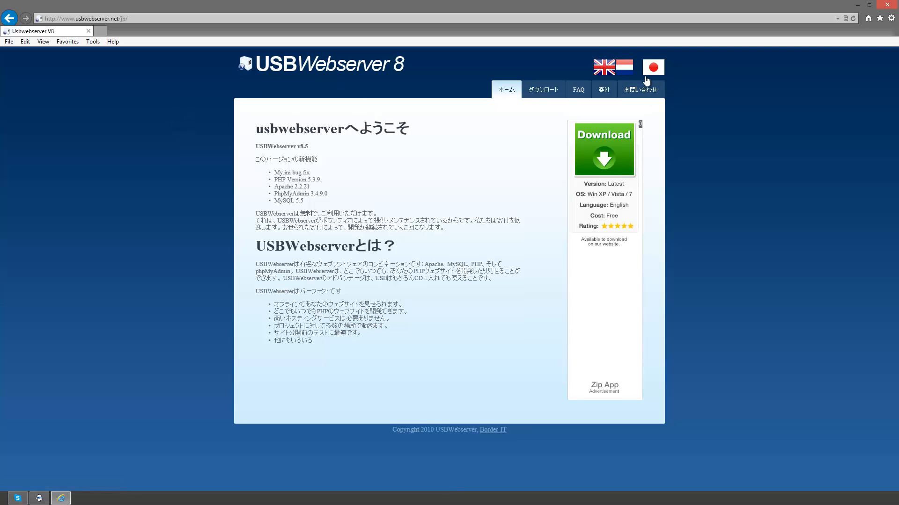
mouse_move(603, 68)
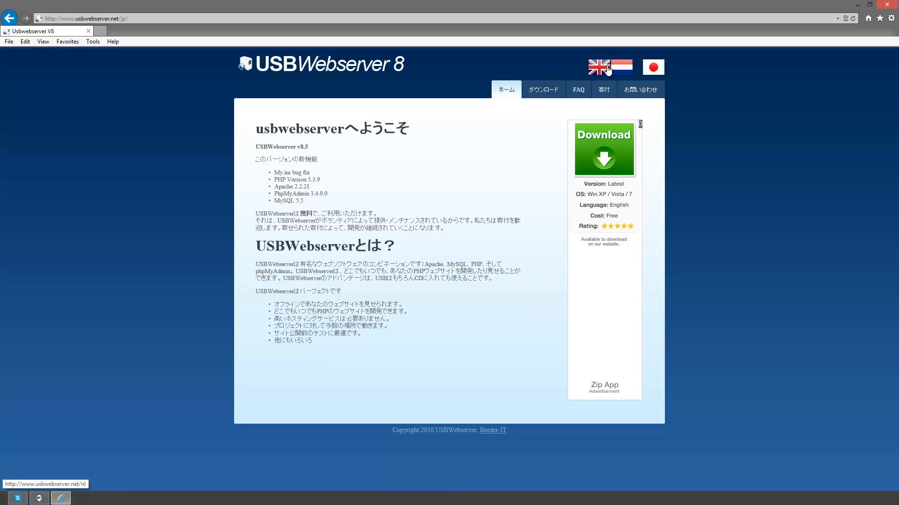
mouse_move(599, 67)
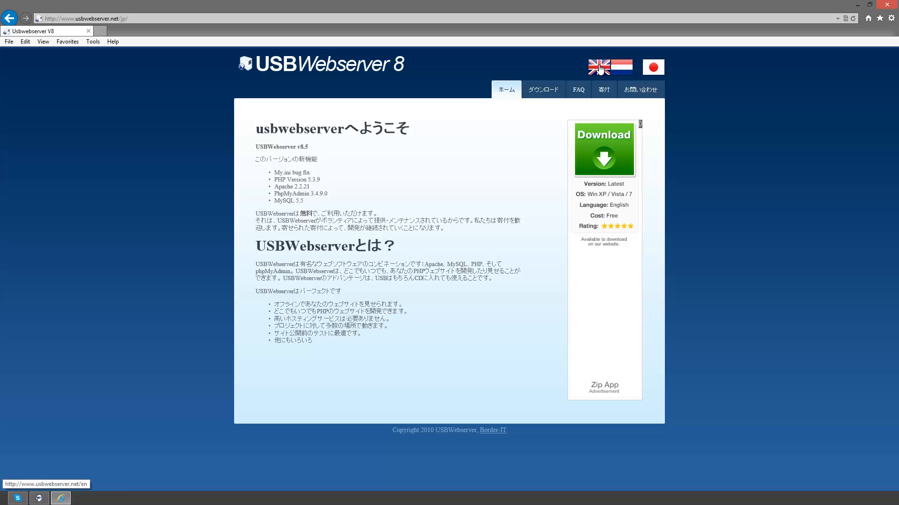
click(598, 67)
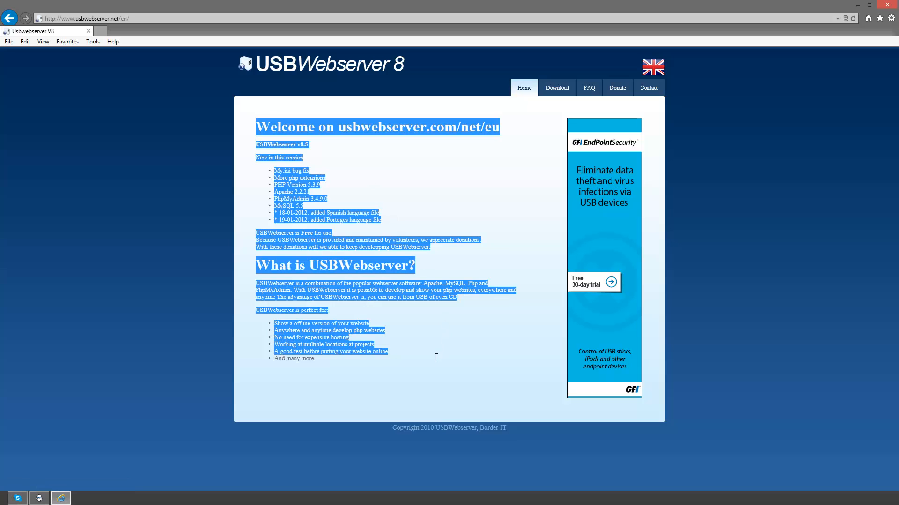
click(436, 357)
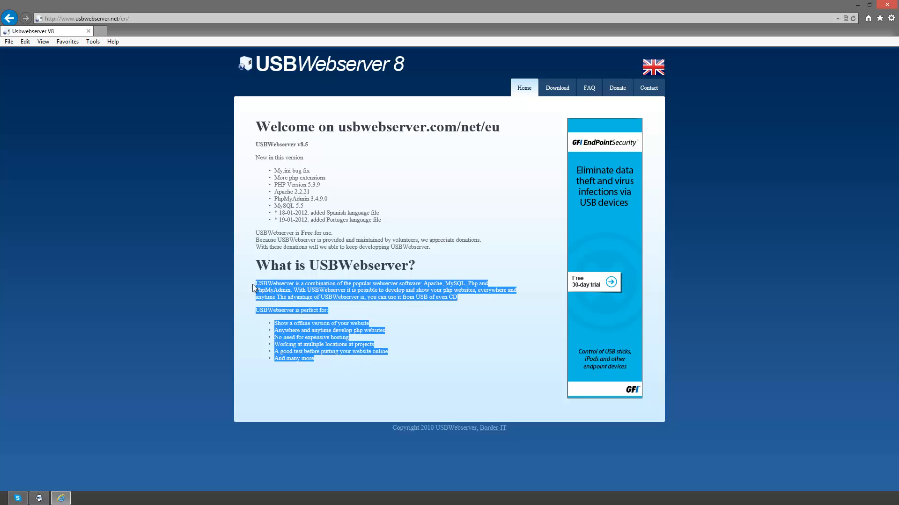
click(386, 171)
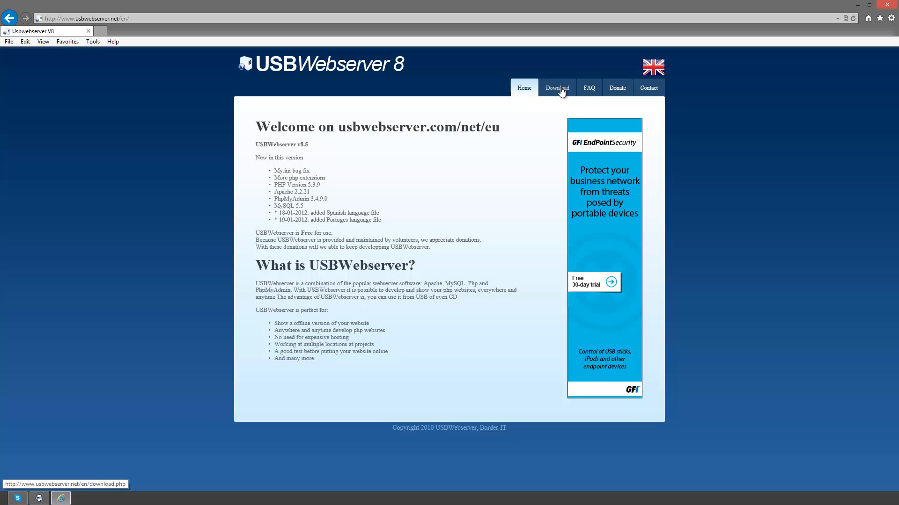
Step: From the Download page, get the USBWebserver V8.5 program link under Program
click(555, 88)
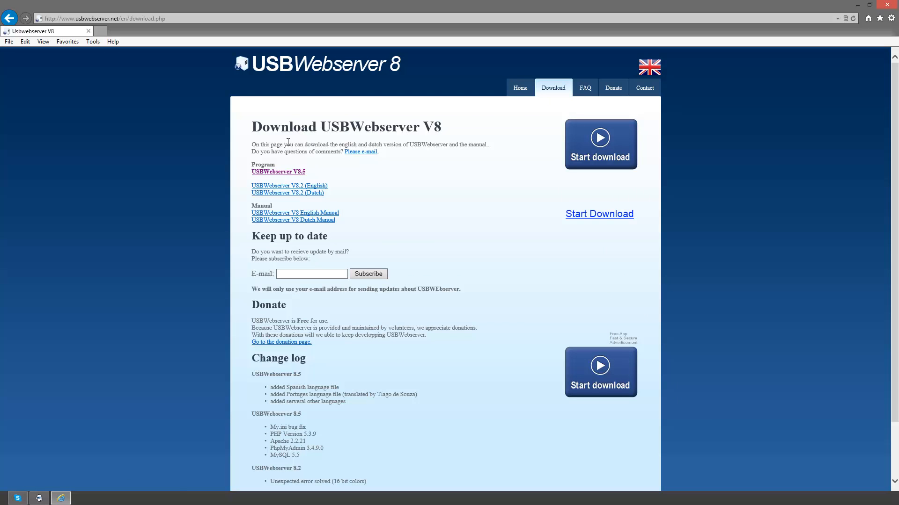
mouse_move(438, 242)
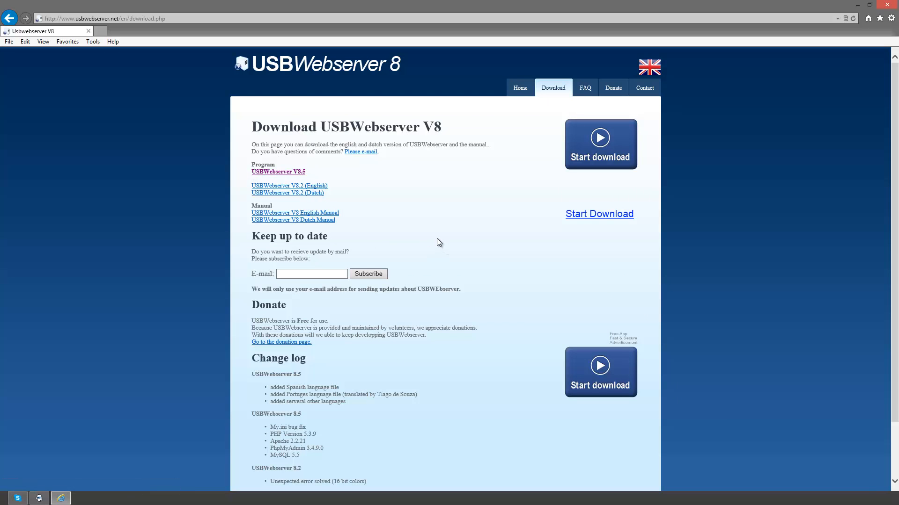
mouse_move(427, 225)
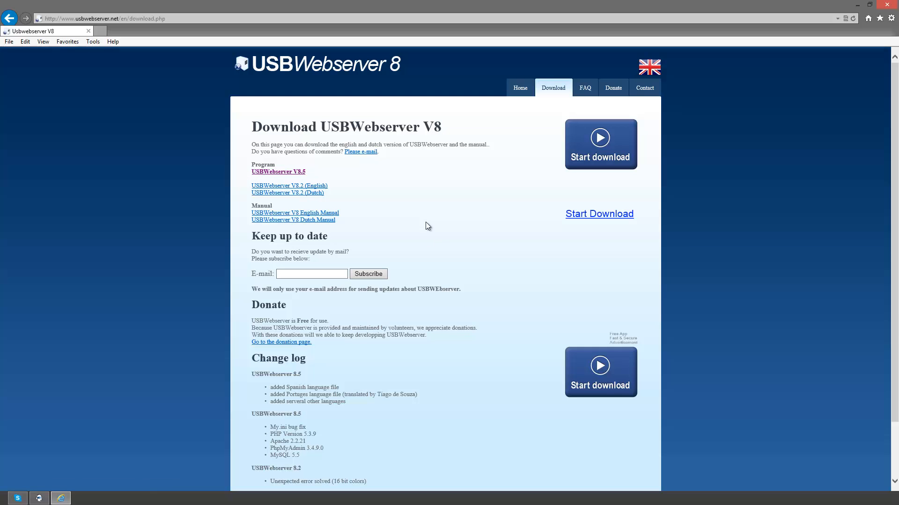
scroll(down, 3)
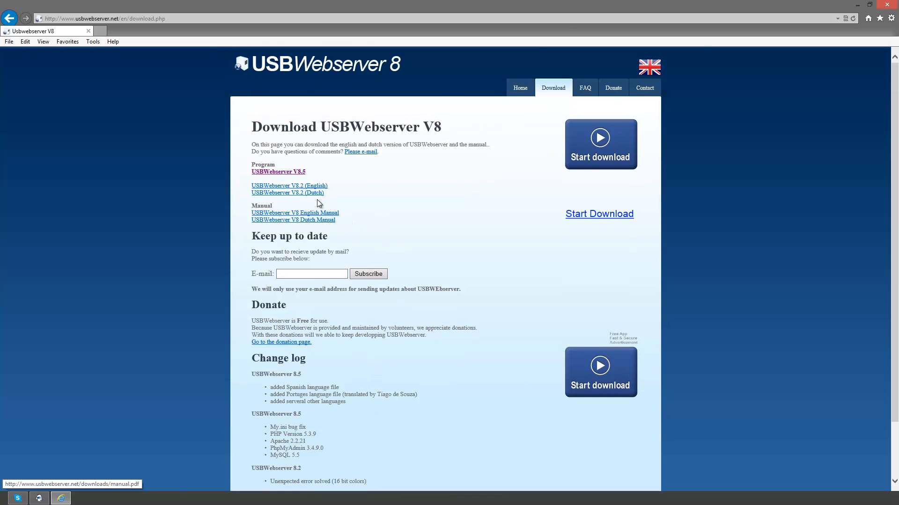
mouse_move(353, 171)
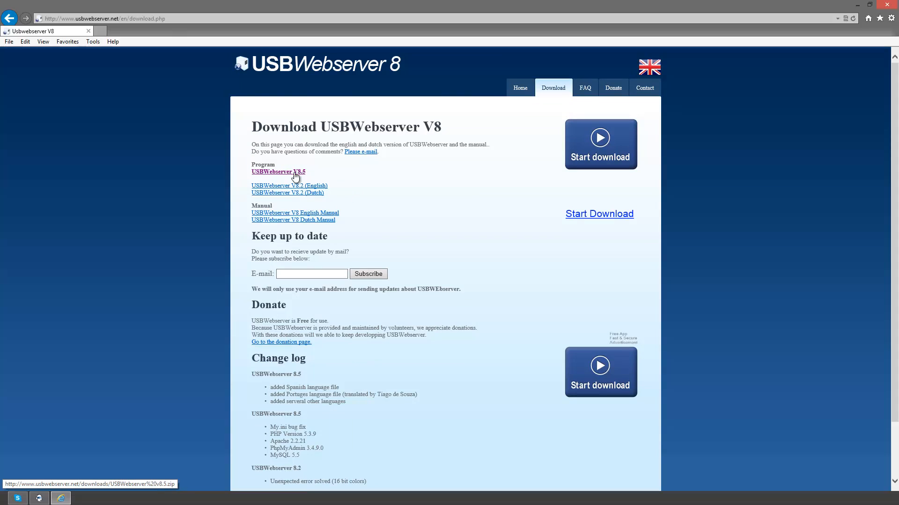
click(278, 171)
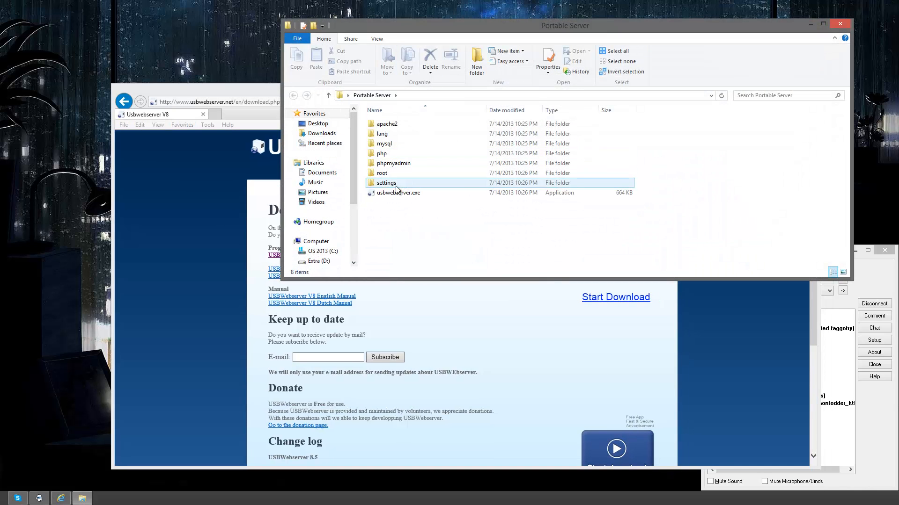
click(459, 217)
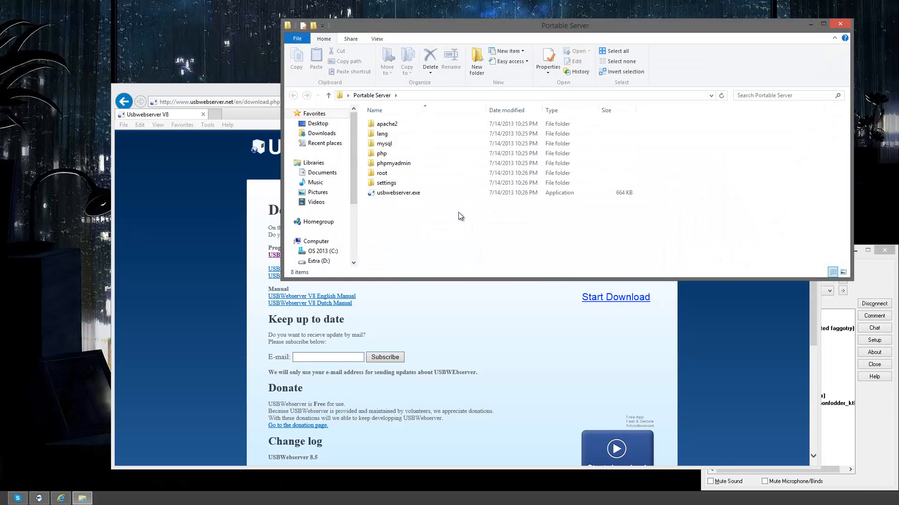
click(386, 183)
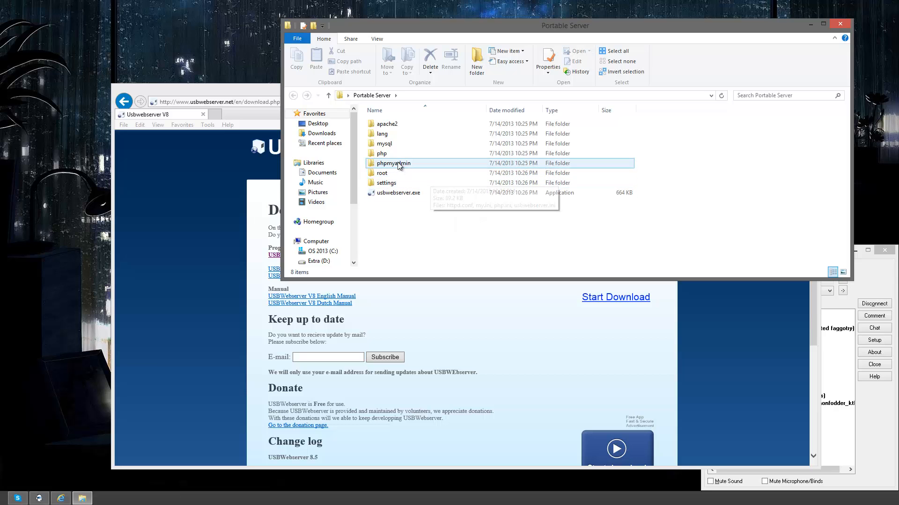
click(382, 153)
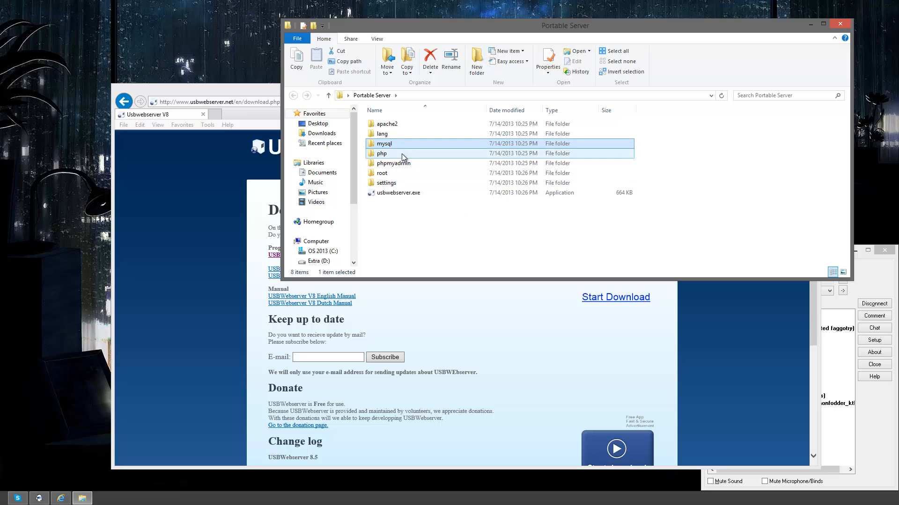
click(382, 173)
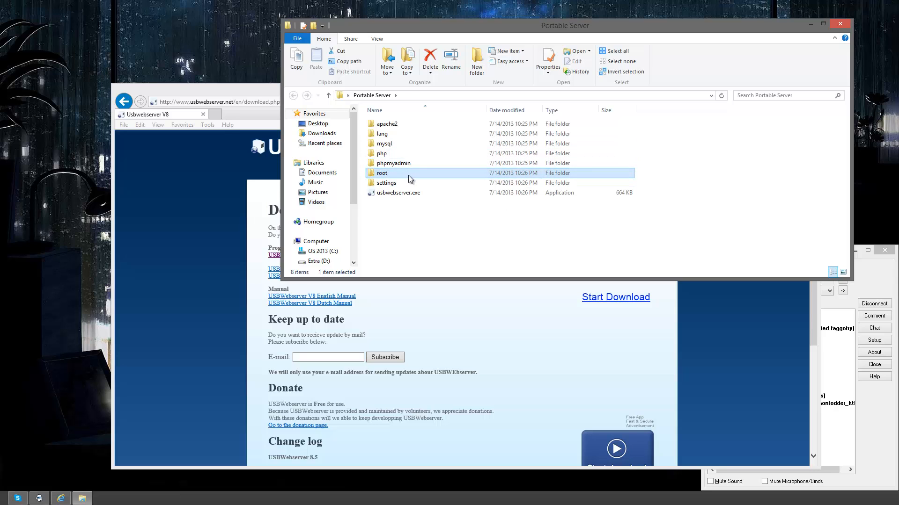
double_click(381, 172)
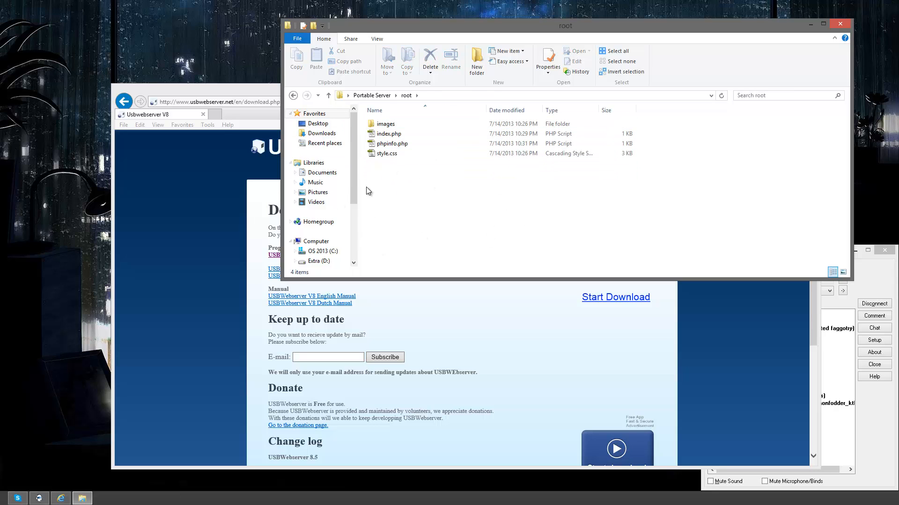
click(328, 95)
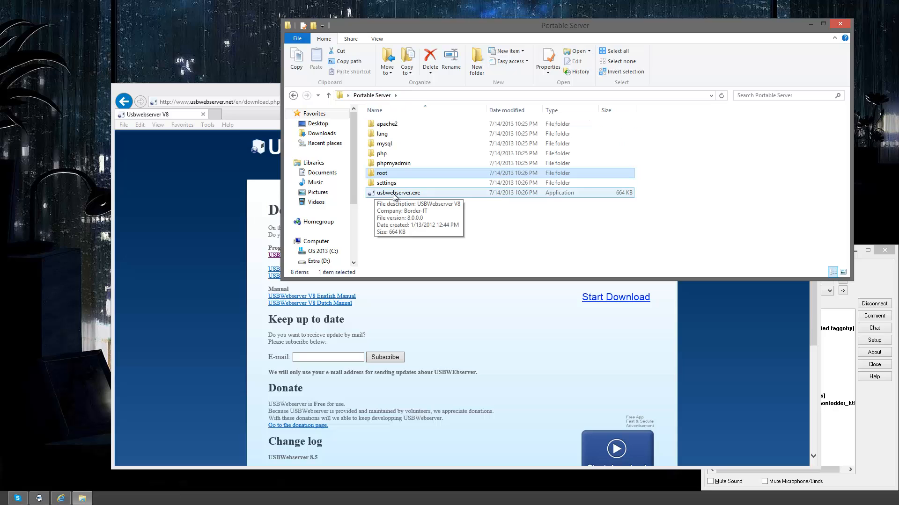
click(399, 193)
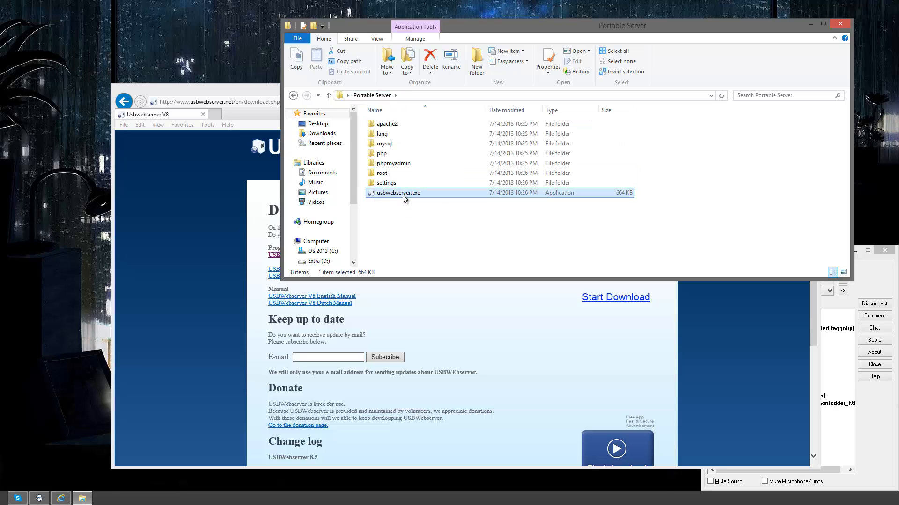
Step: Launch USBWebserver and allow both MySQL and Apache through the Windows Firewall
double_click(398, 193)
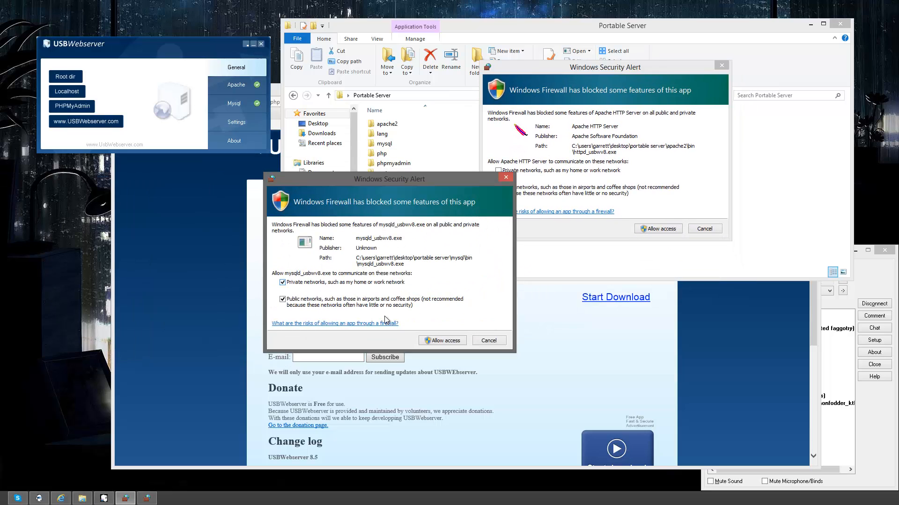
click(442, 340)
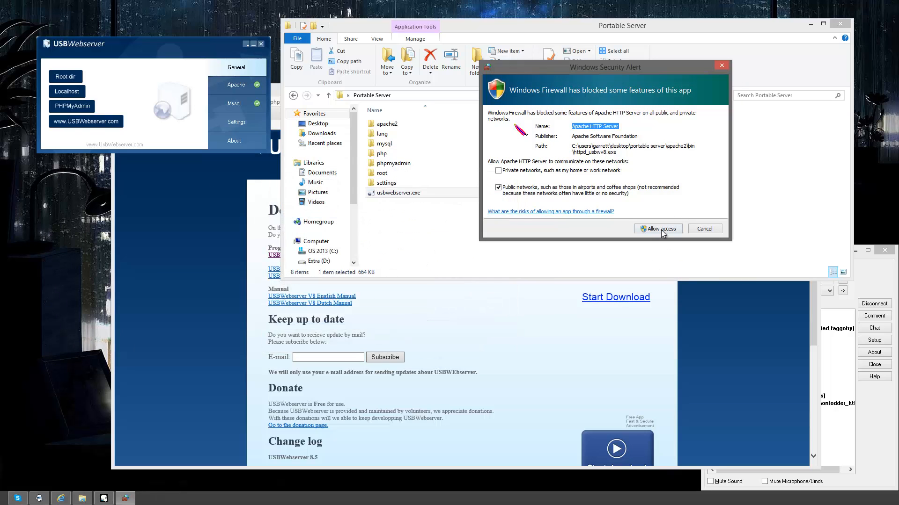
click(657, 228)
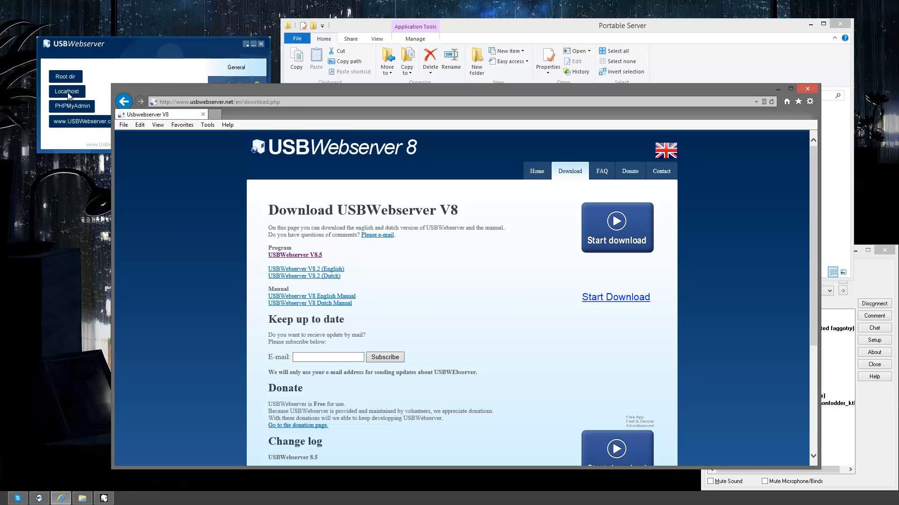
Step: Load localhost:8080 in the browser and open the root folder's index.php in Notepad
click(67, 91)
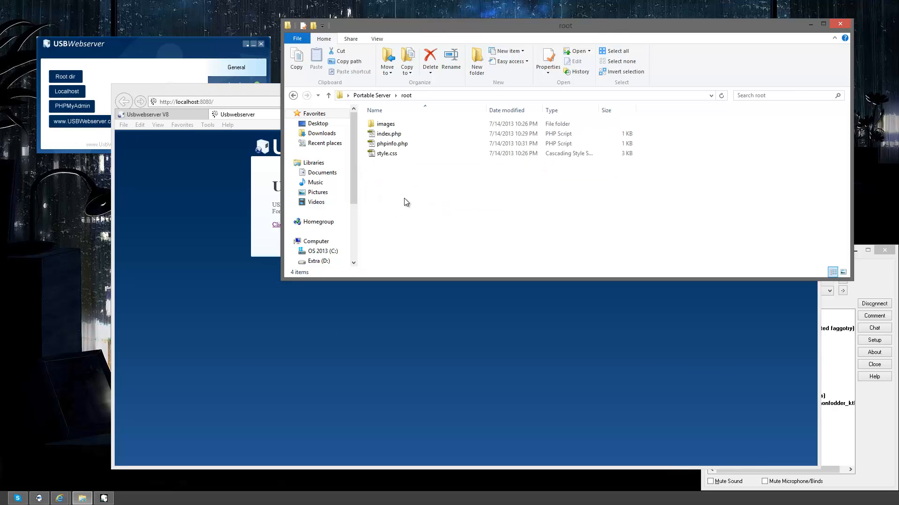
right_click(410, 141)
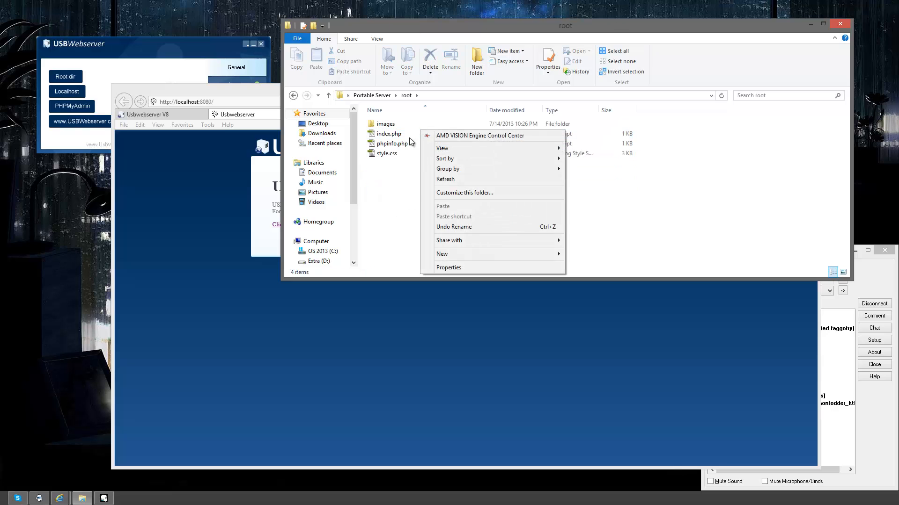
right_click(389, 133)
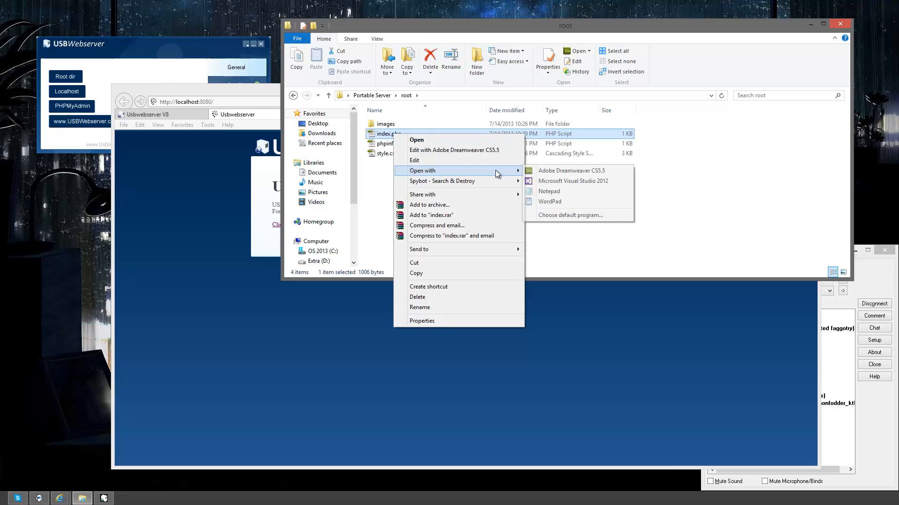
click(548, 191)
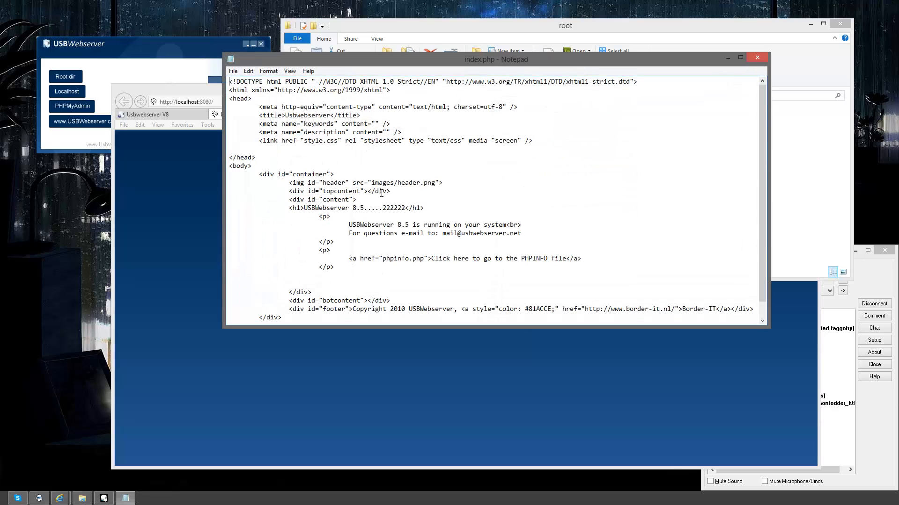
Step: Remove 222222 from the h1 heading so localhost shows 'USBWebserver 8.5..' after reloading
double_click(394, 207)
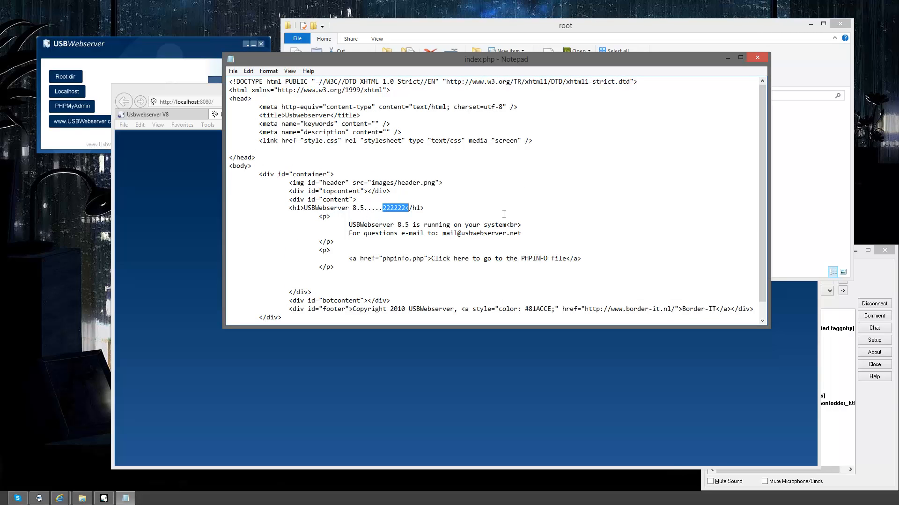
key(Delete)
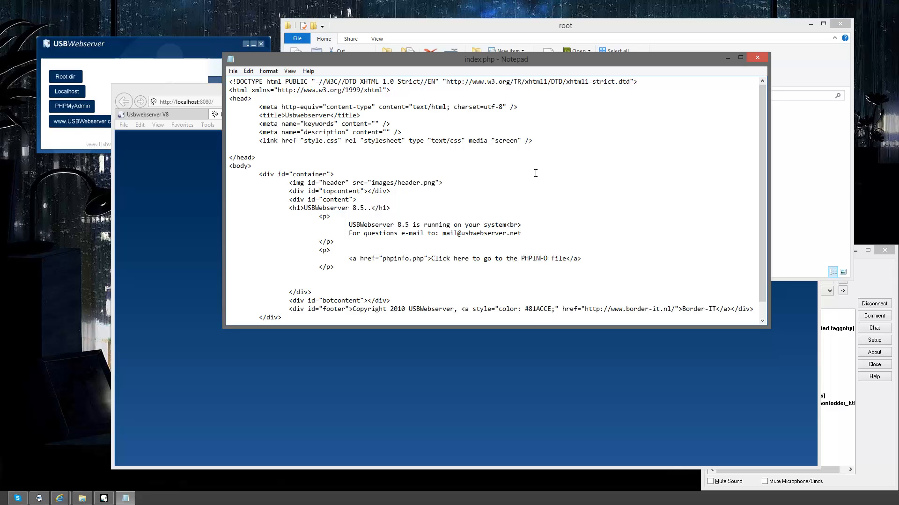
click(756, 57)
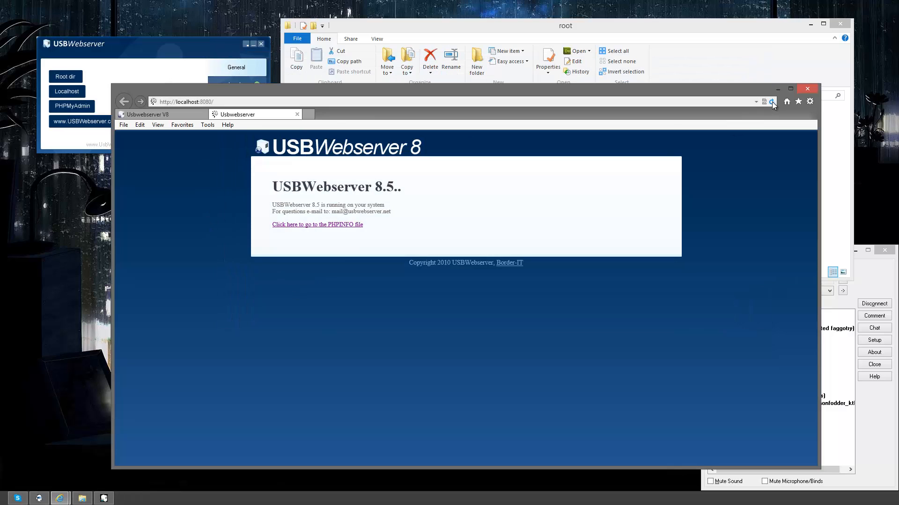
click(564, 25)
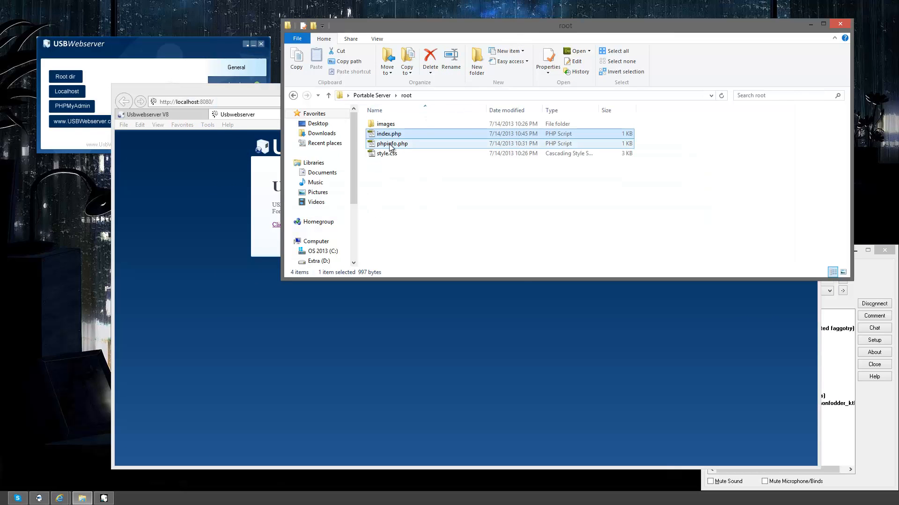
Step: Edit phpinfo.php in Notepad so its opening tag reads <?php instead of <?
double_click(392, 143)
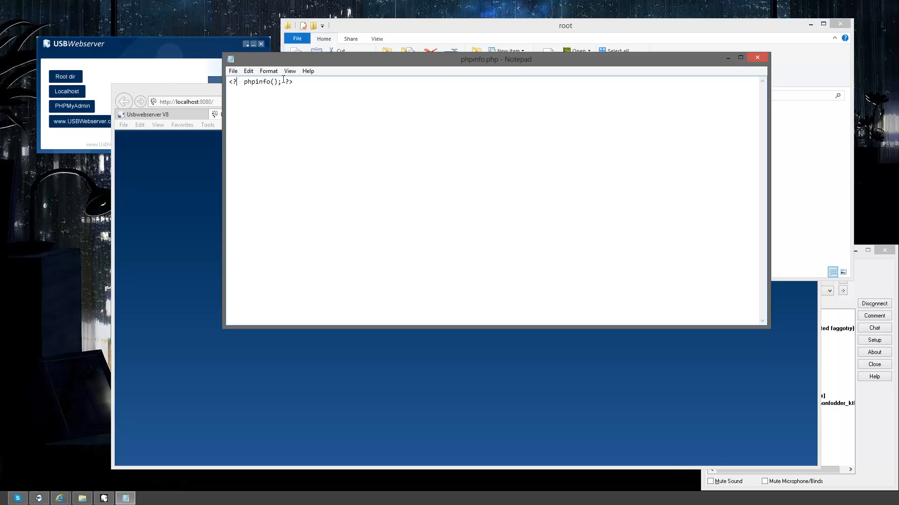
text(php)
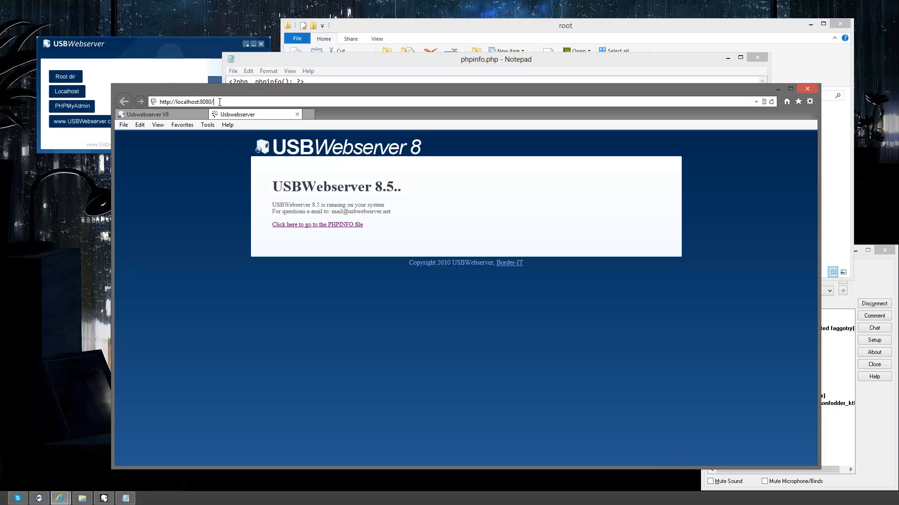
Step: View localhost:8080/phpinfo.php showing PHP 5.3.9, then revert the tag to the short <? form
text(phpinfo.php)
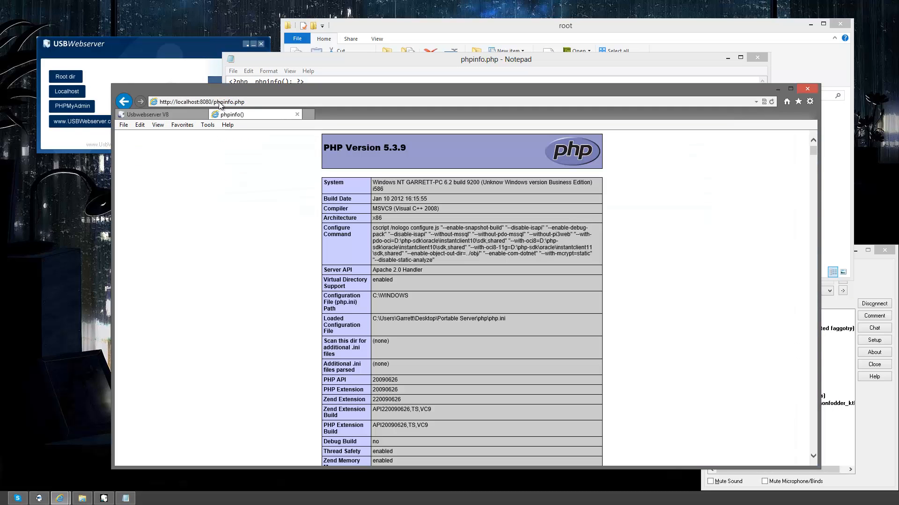
scroll(down, 3)
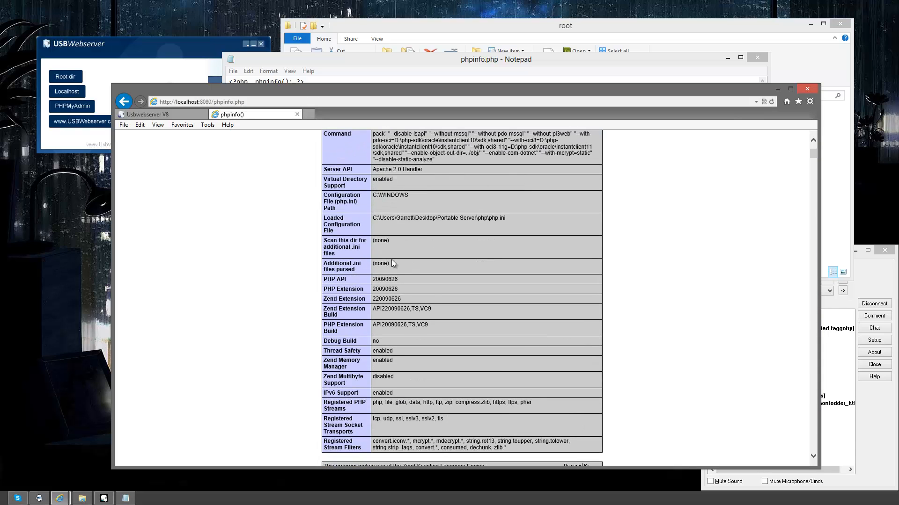
scroll(down, 3)
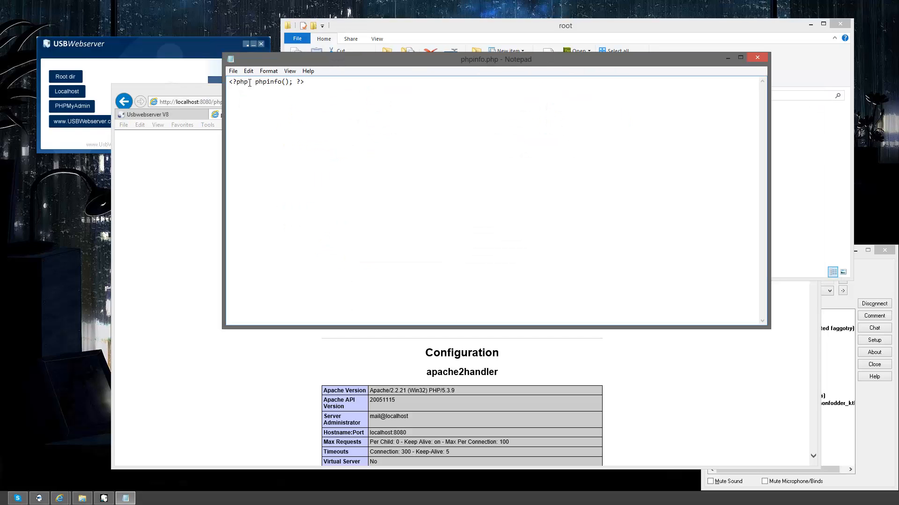
key(BackSpace)
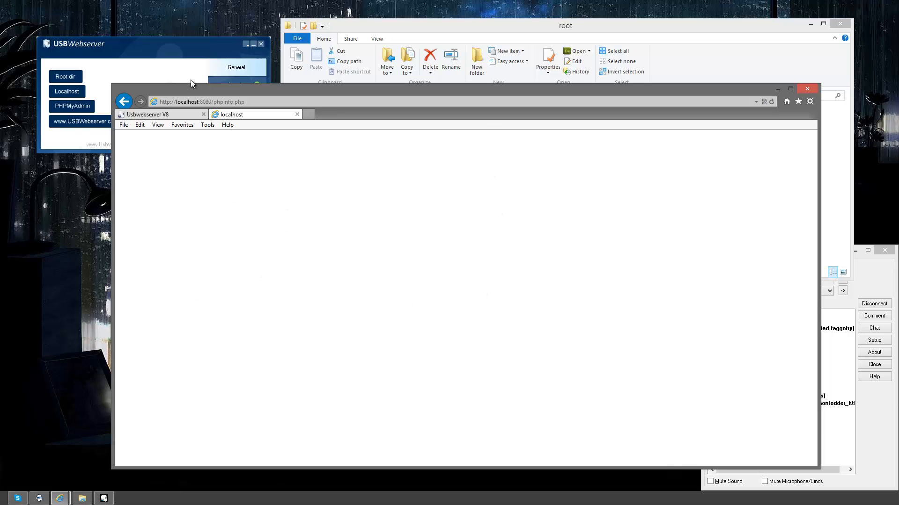
click(235, 121)
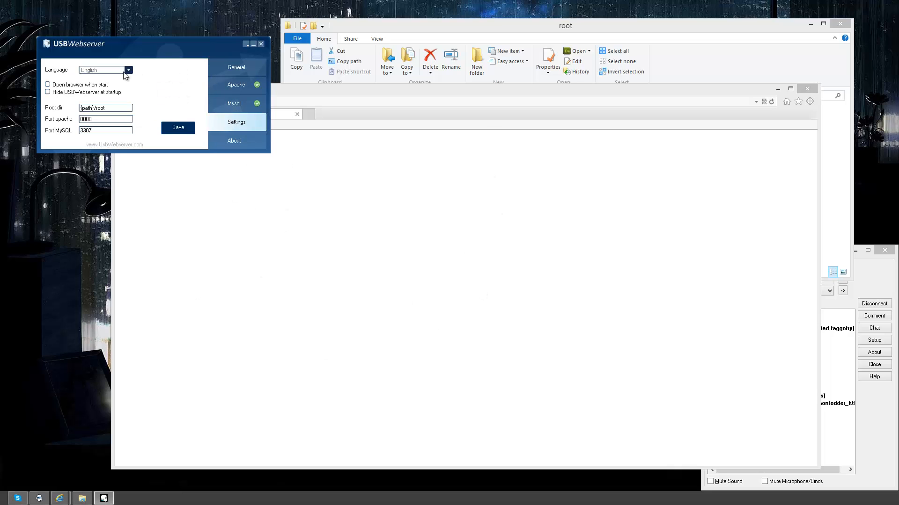
Step: Try Dutch as interface language, then reach the language list in the Settings panel
click(93, 69)
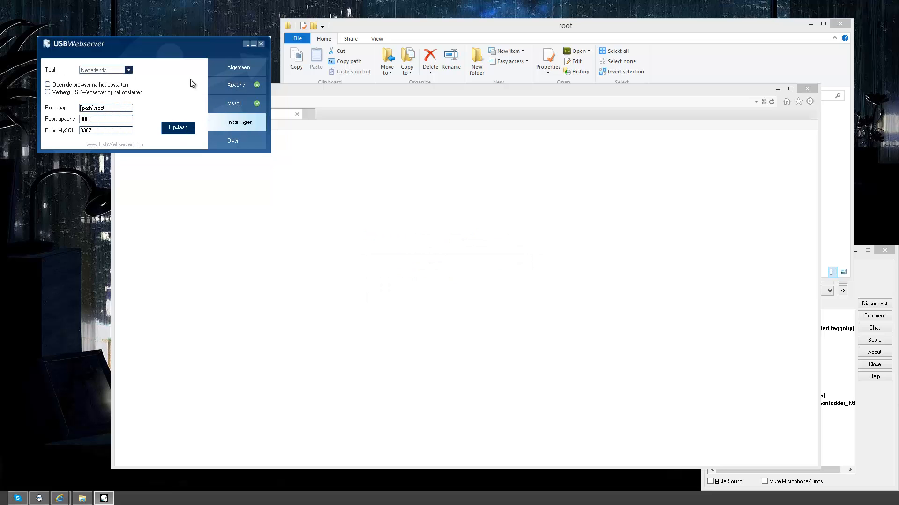
click(238, 68)
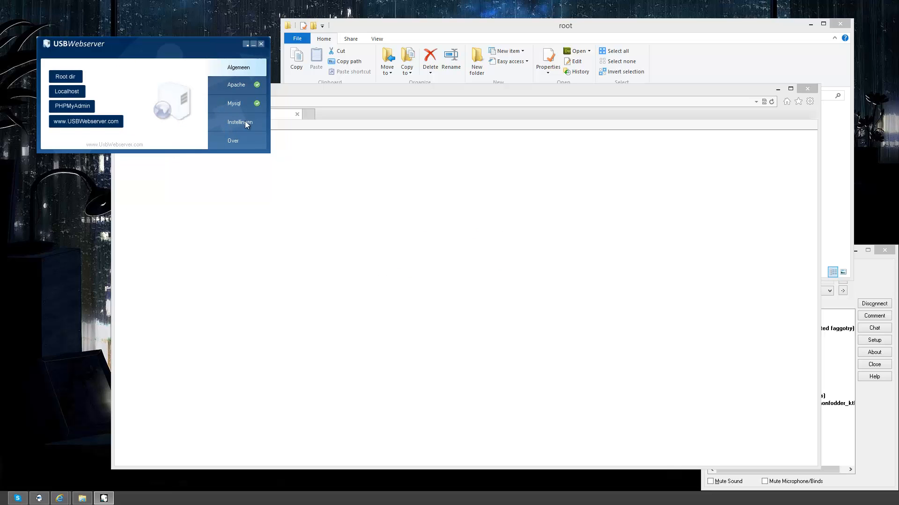
click(239, 122)
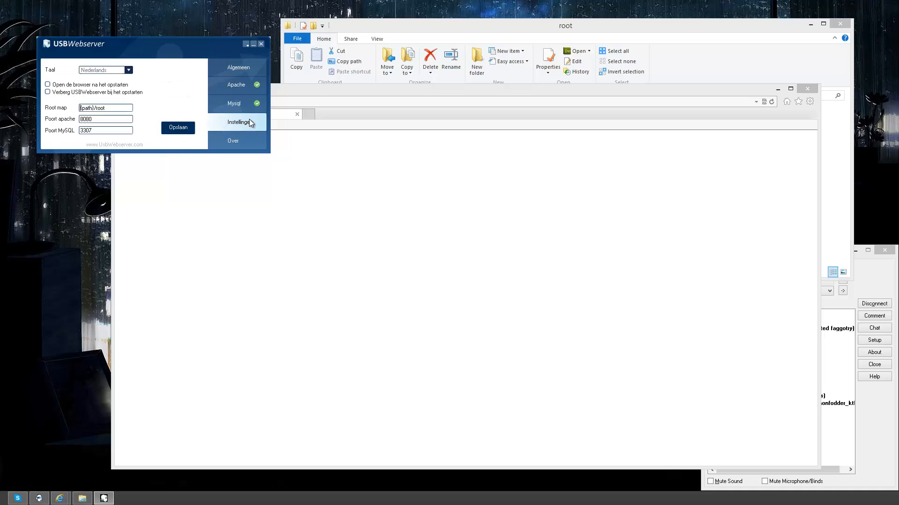
mouse_move(230, 141)
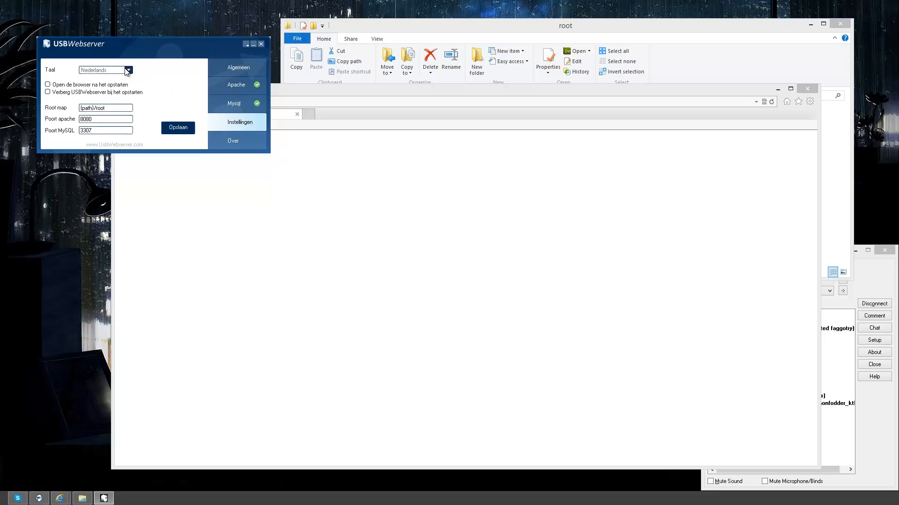
click(128, 70)
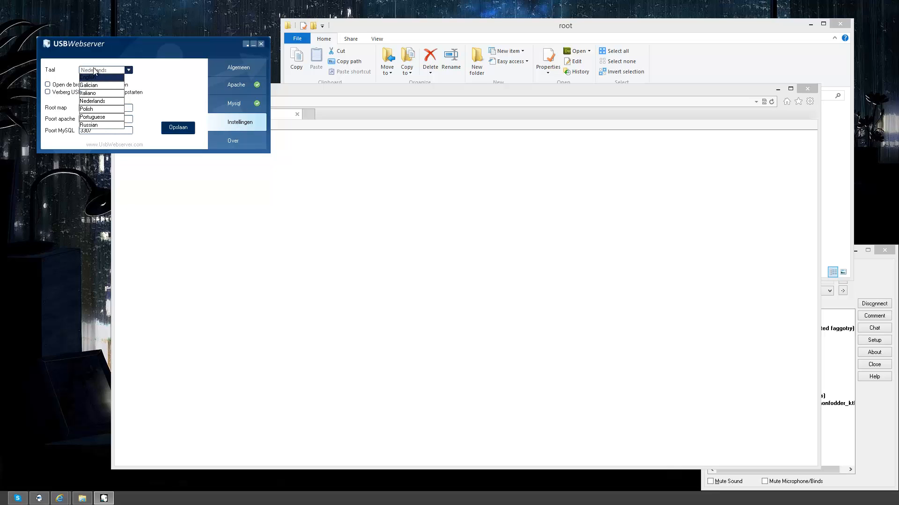
mouse_move(92, 93)
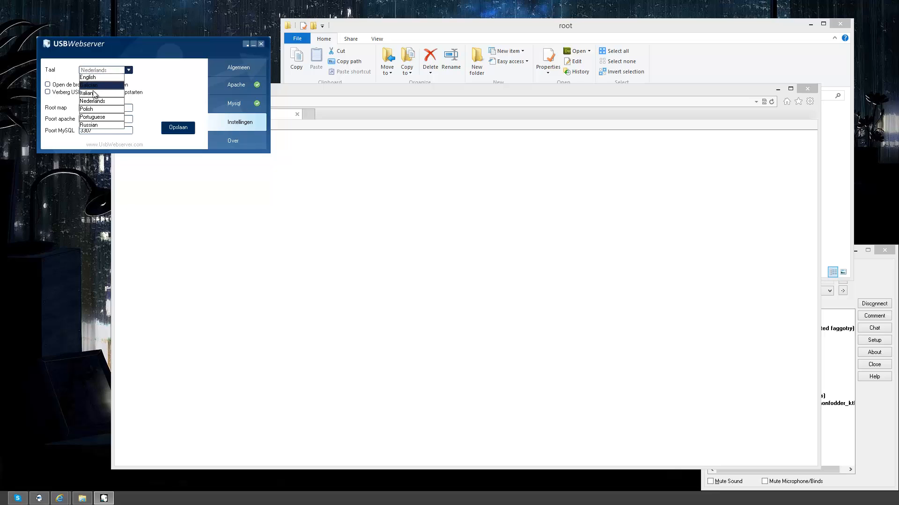
Step: Set the interface language to English, save, and accept the server restart notice
click(88, 77)
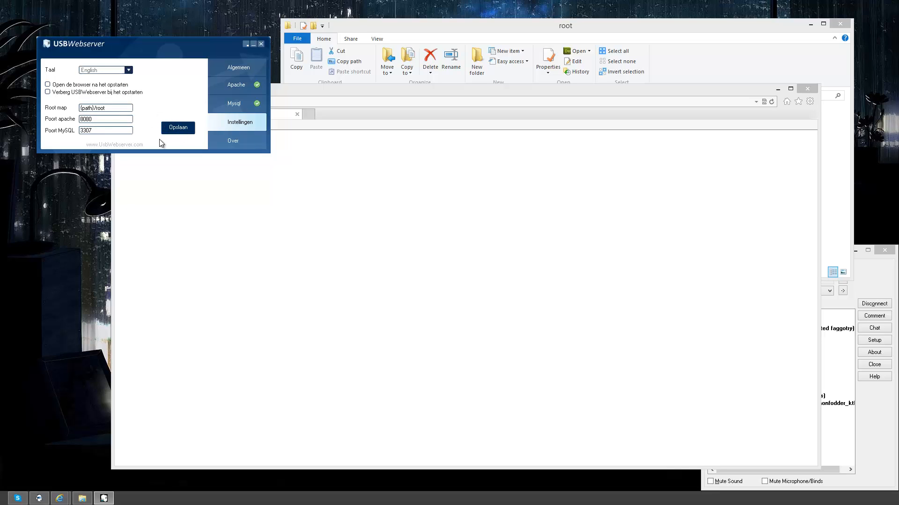
click(177, 128)
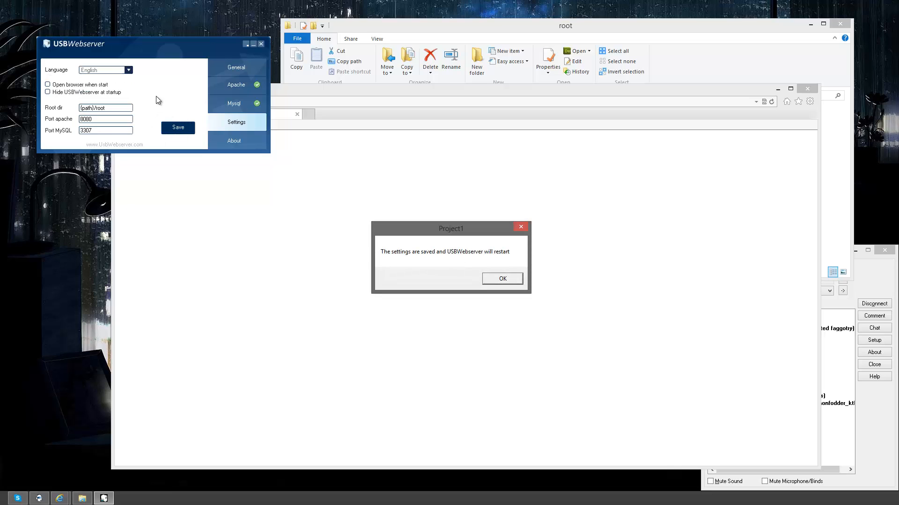
click(501, 279)
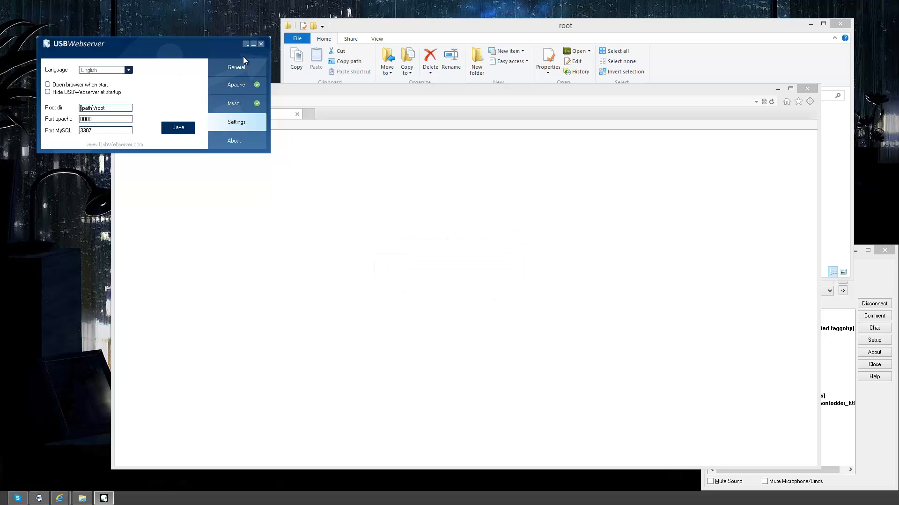
click(236, 67)
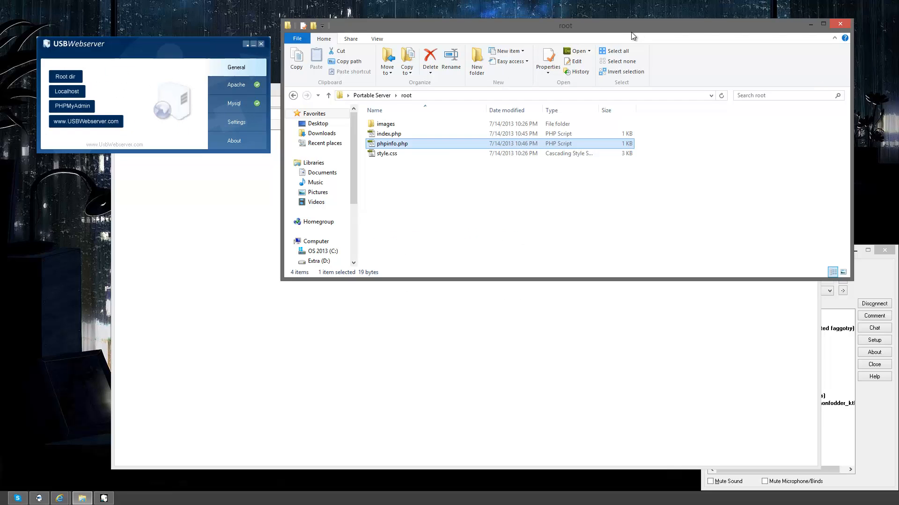
Step: From the Portable Server folder, open php\php.ini in Notepad
click(329, 96)
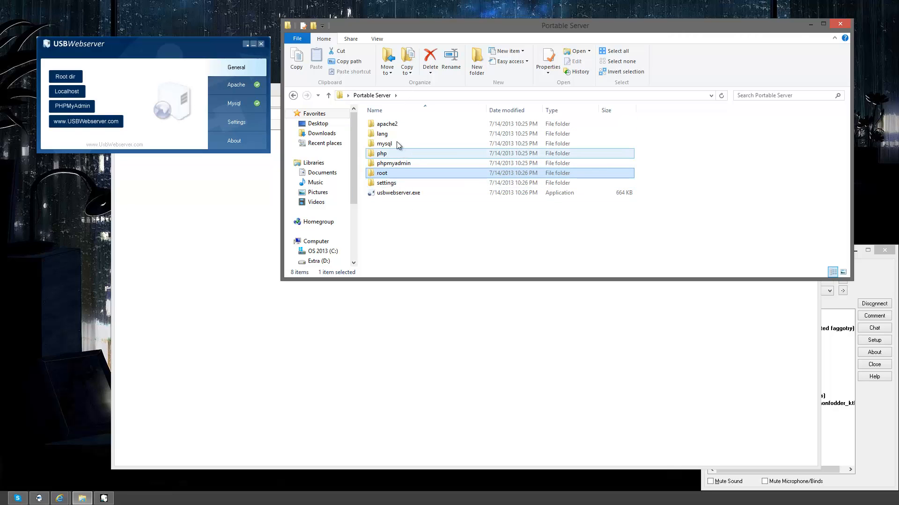
double_click(382, 153)
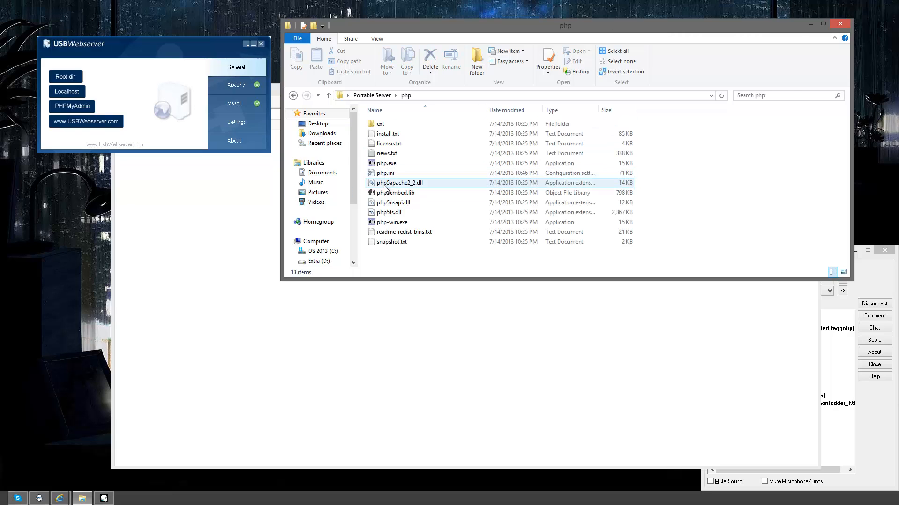
double_click(385, 173)
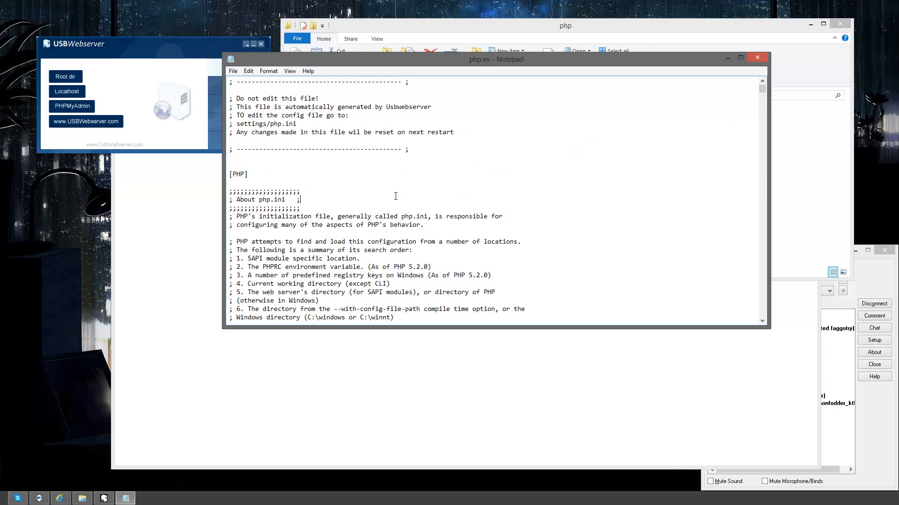
Step: Find the short_open_tag line via a search for 'short' and change it from Off to On
text(sh)
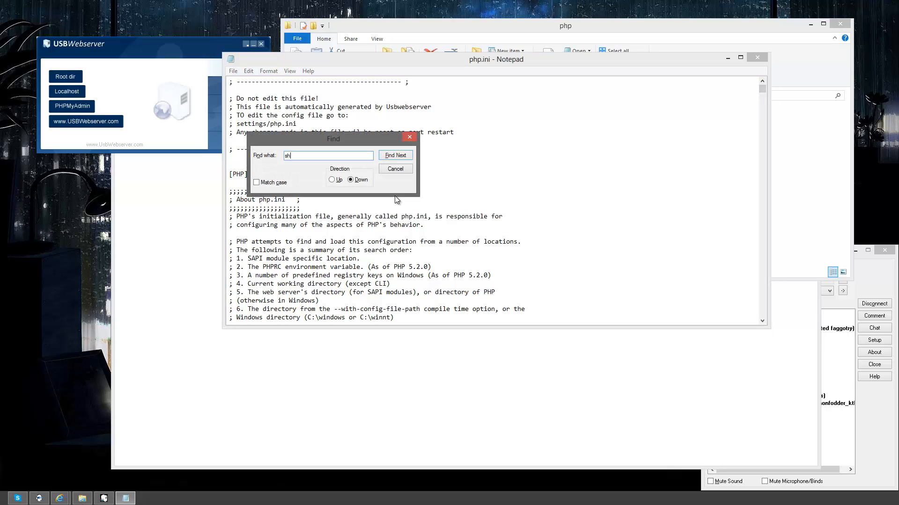
click(395, 155)
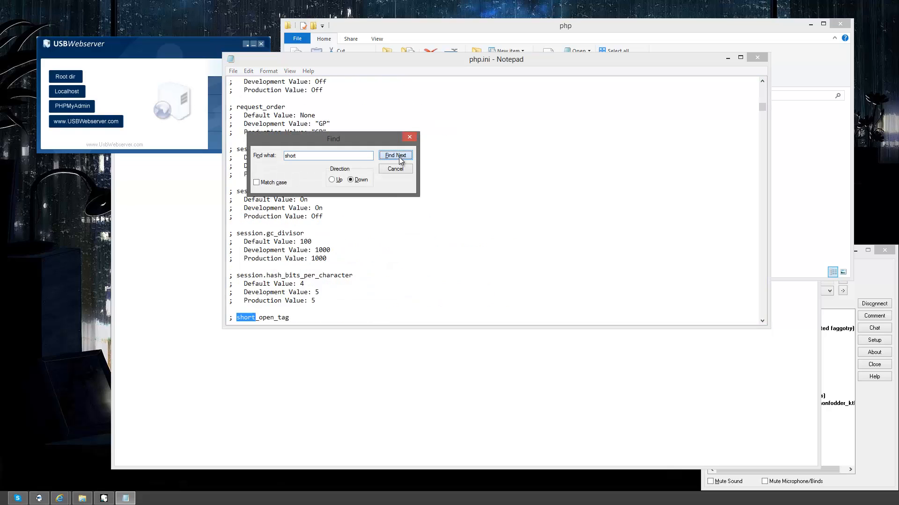
click(395, 155)
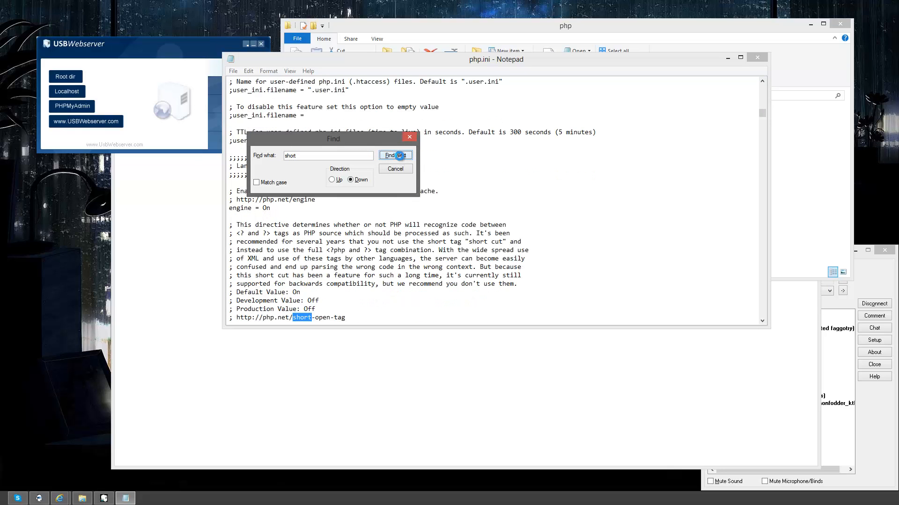
click(395, 156)
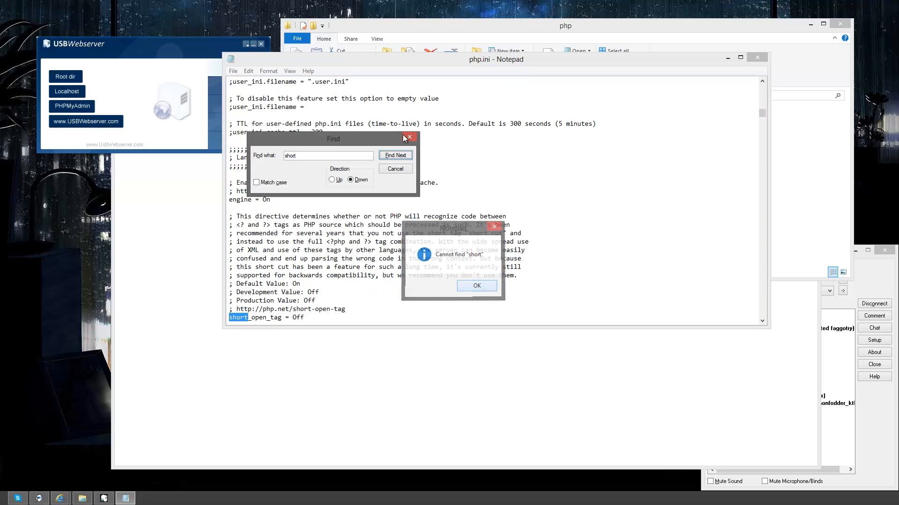
click(476, 285)
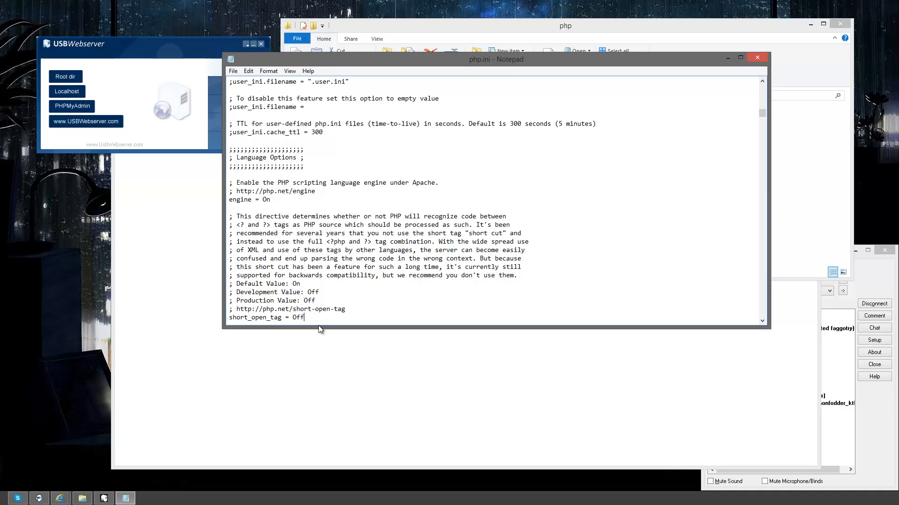
text(On)
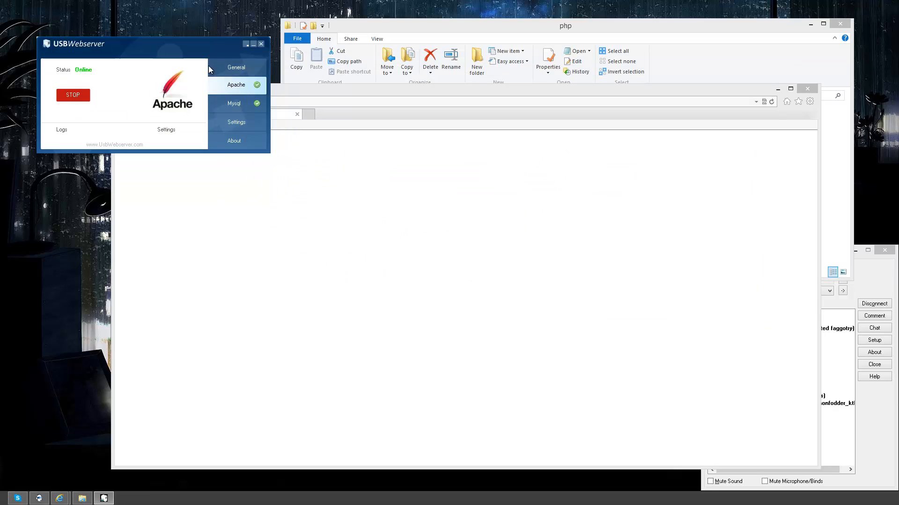
Step: Stop and start Apache so php.ini reloads, then return to the General panel
click(73, 94)
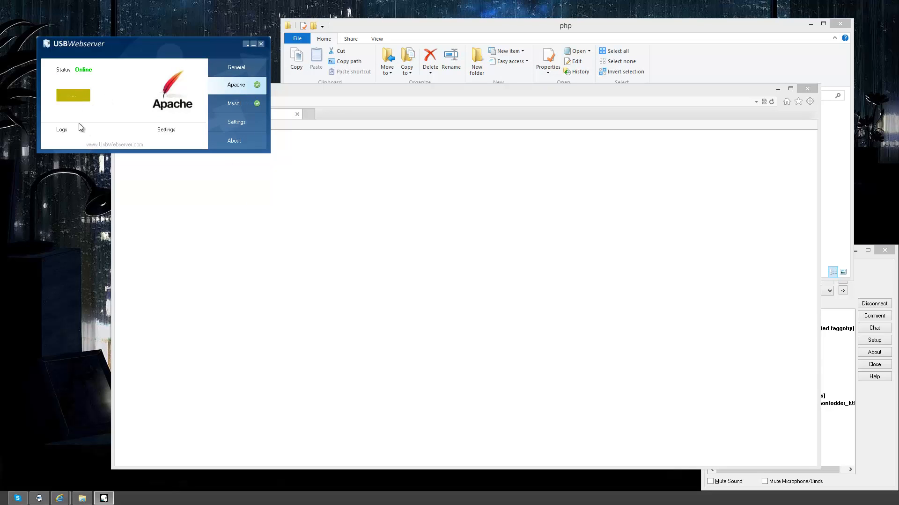
click(73, 95)
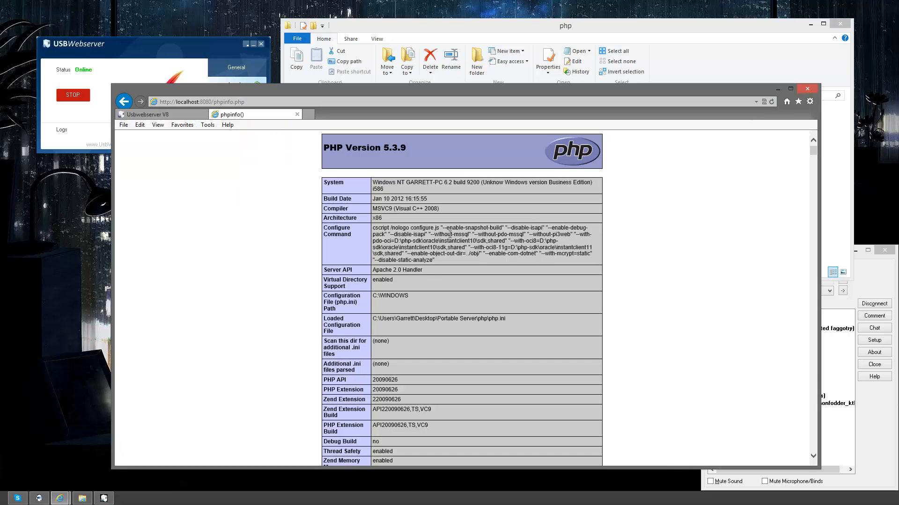
scroll(down, 3)
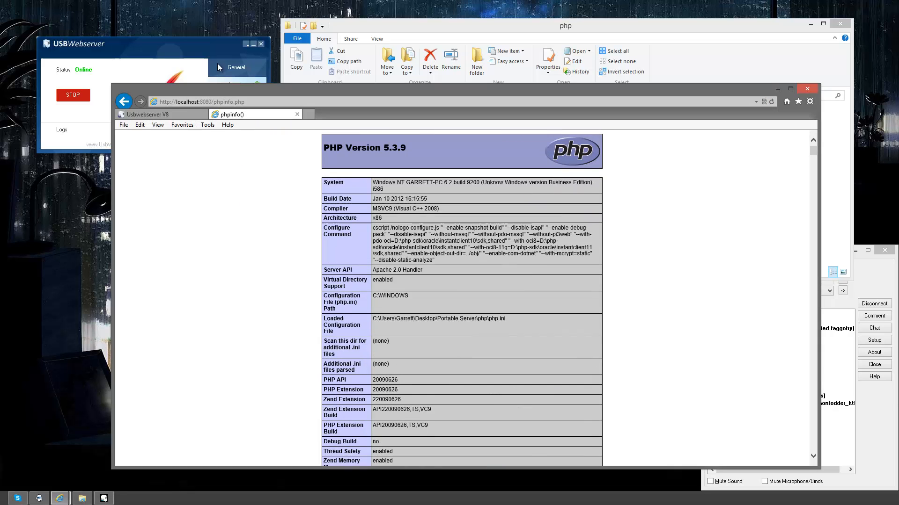
click(72, 106)
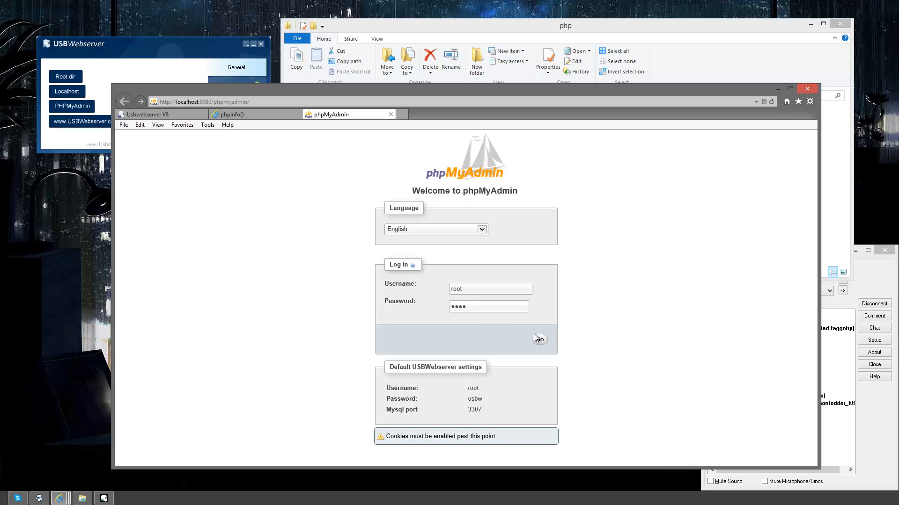
Step: Log in to phpMyAdmin as root and create a new database named 'testing'
click(538, 338)
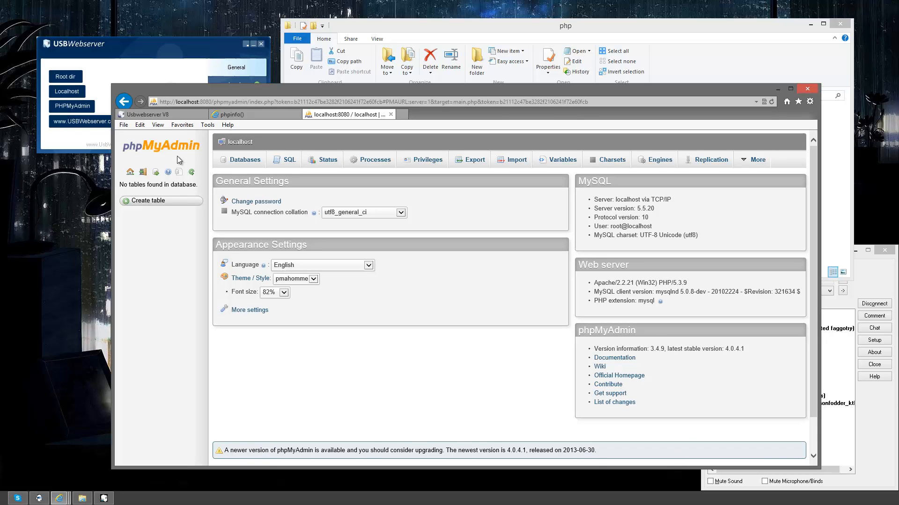
mouse_move(475, 334)
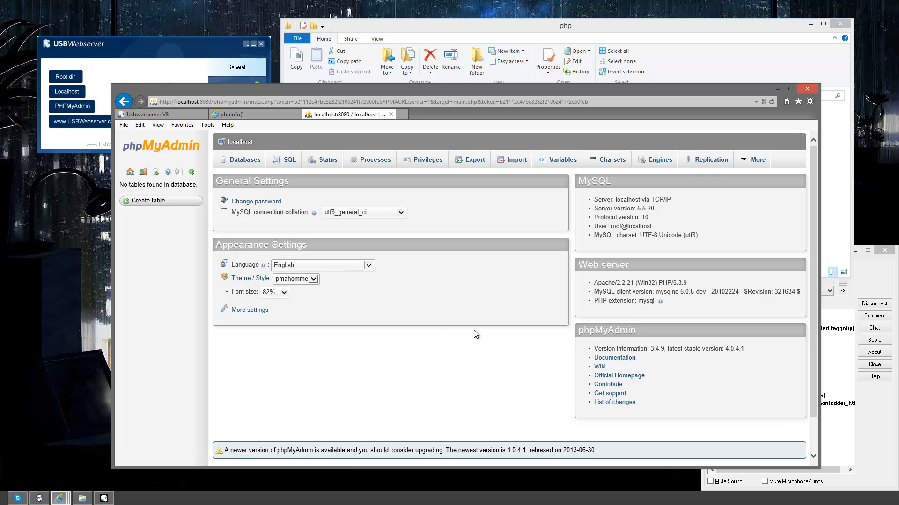
mouse_move(431, 325)
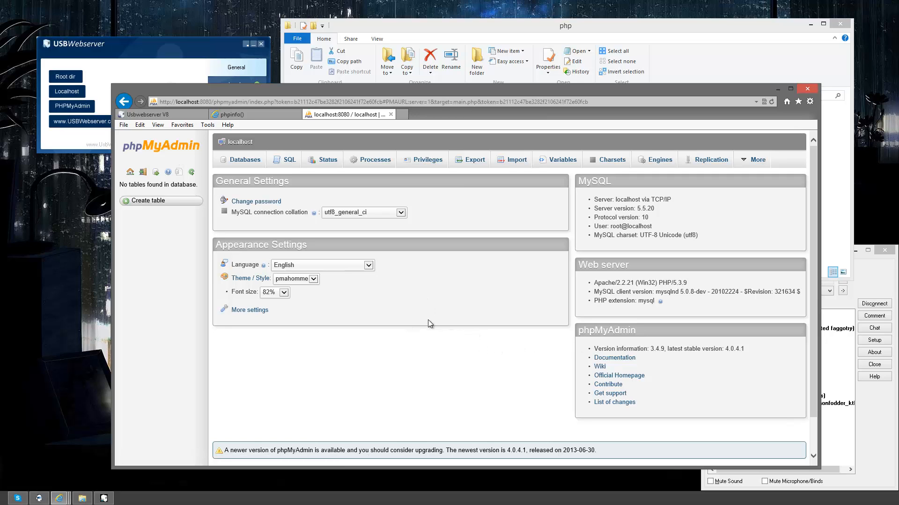
click(243, 159)
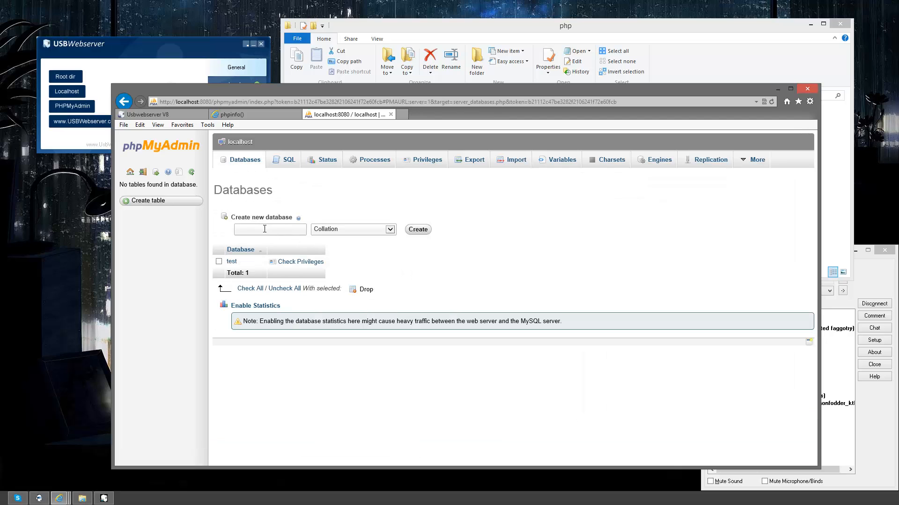
text(testing)
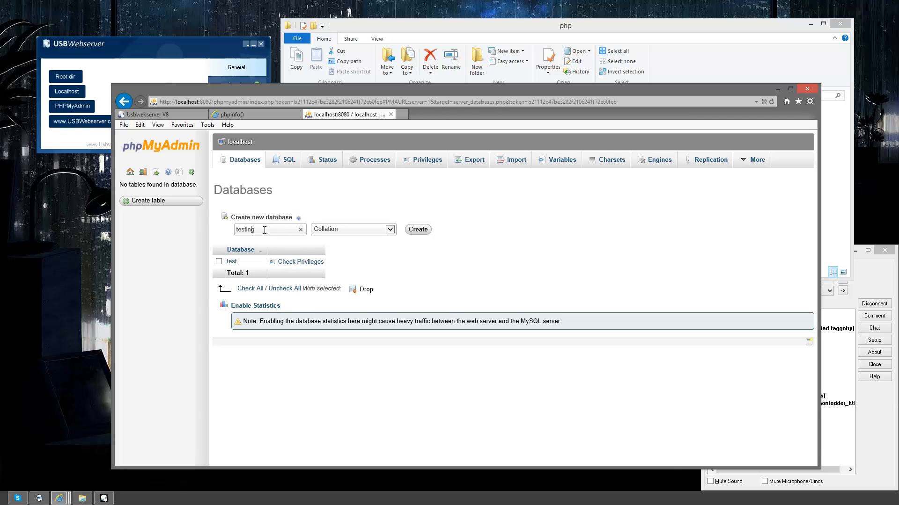
click(418, 229)
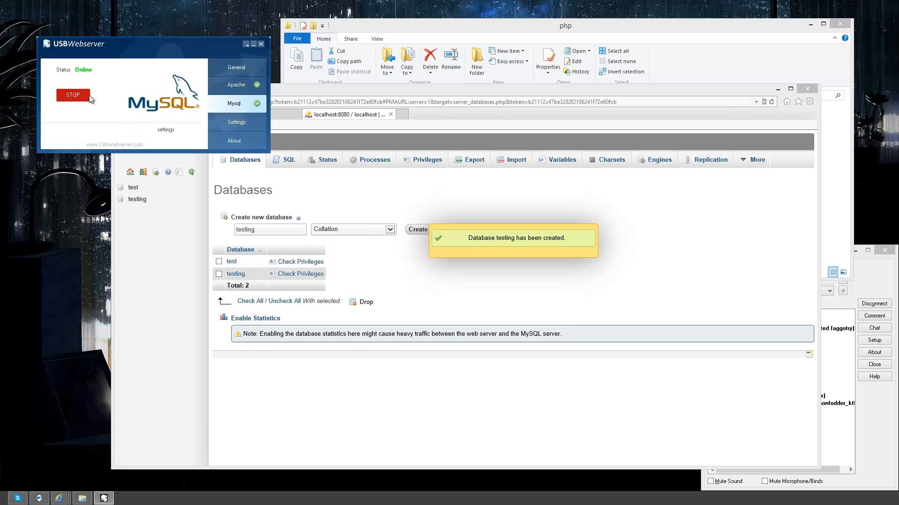
Step: Restart the MySQL server from USBWebserver's Mysql tab with STOP then START
click(73, 94)
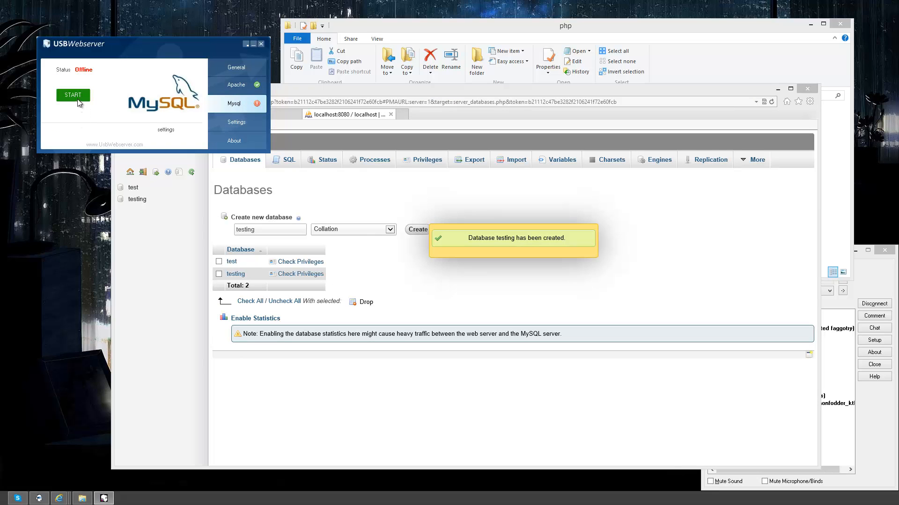
click(73, 94)
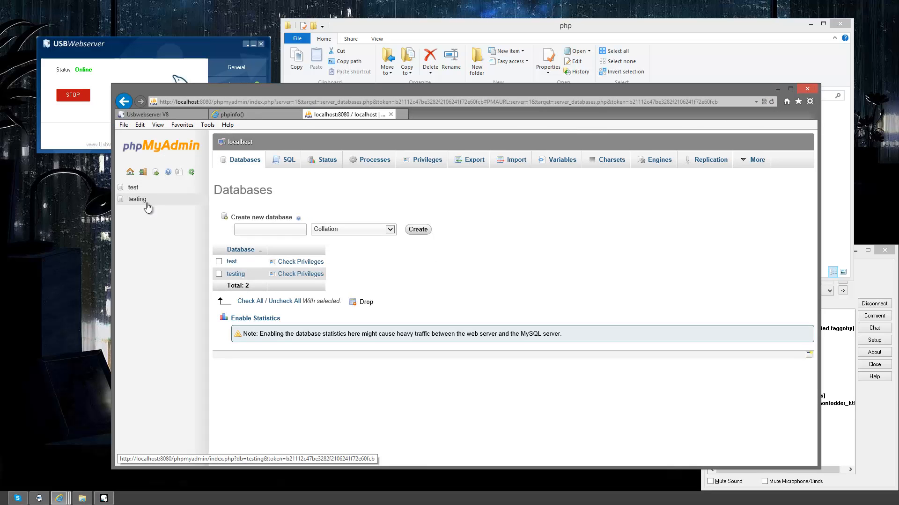
Step: Select the testing database and drag the USBWebserver control panel toward the top-left
click(137, 199)
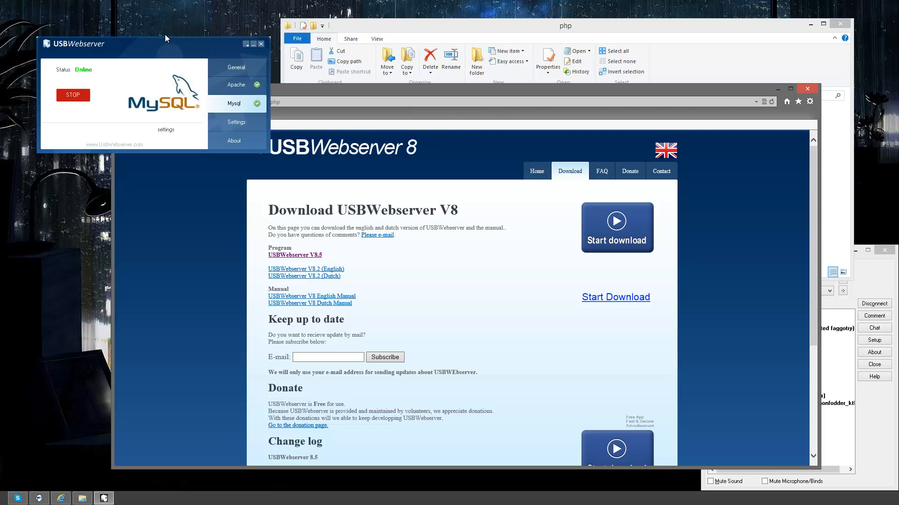
drag(167, 43, 146, 16)
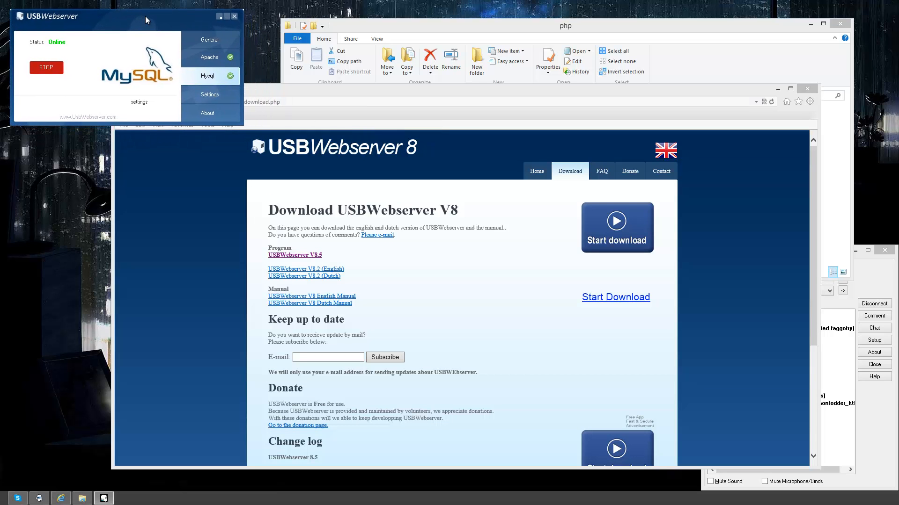